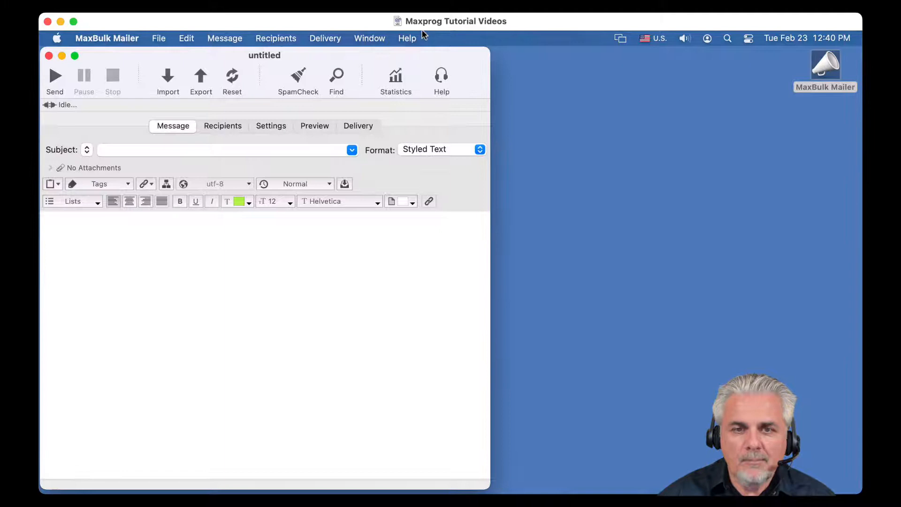
pyautogui.moveTo(330, 26)
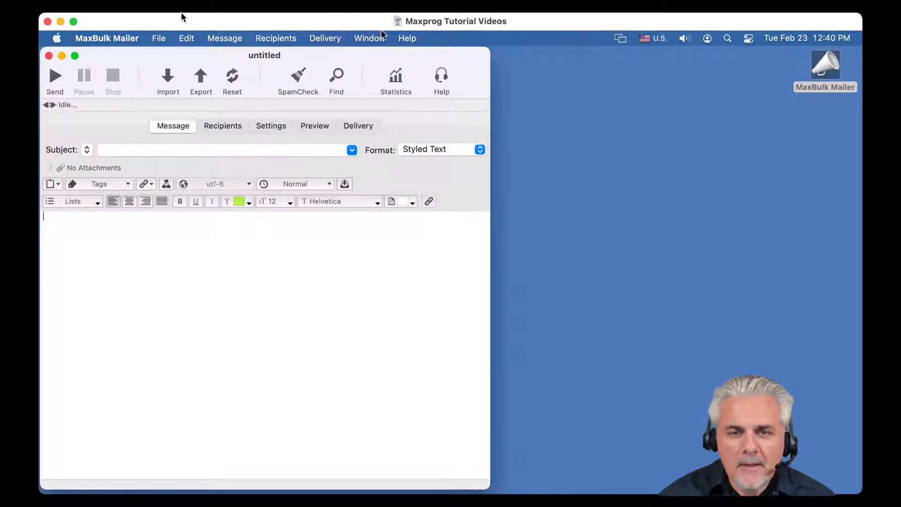
# Enter the subject 'This is a test message' and begin the body with 'T'
pyautogui.click(224, 149)
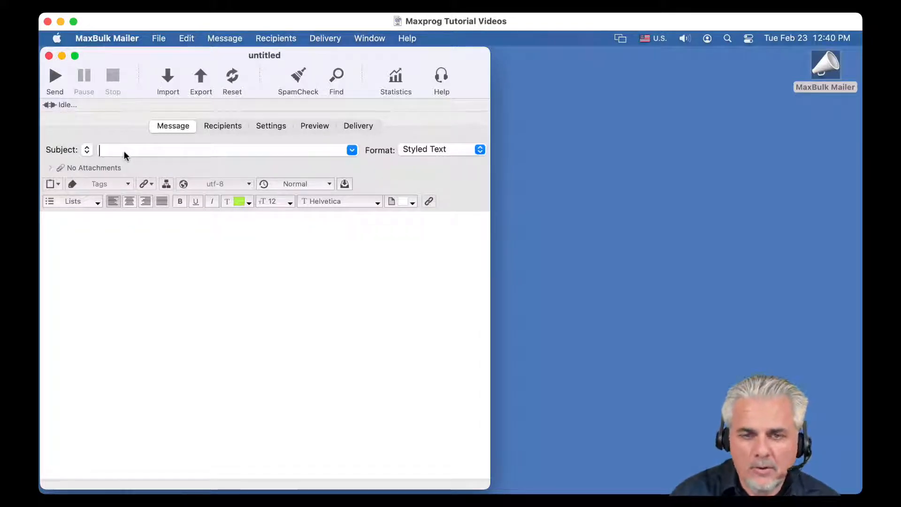
pyautogui.write('This is a test message')
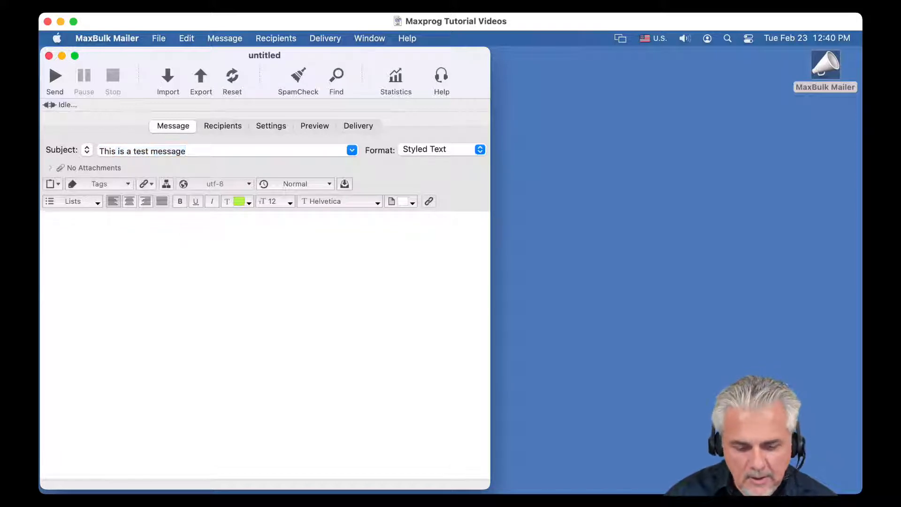
pyautogui.write('T')
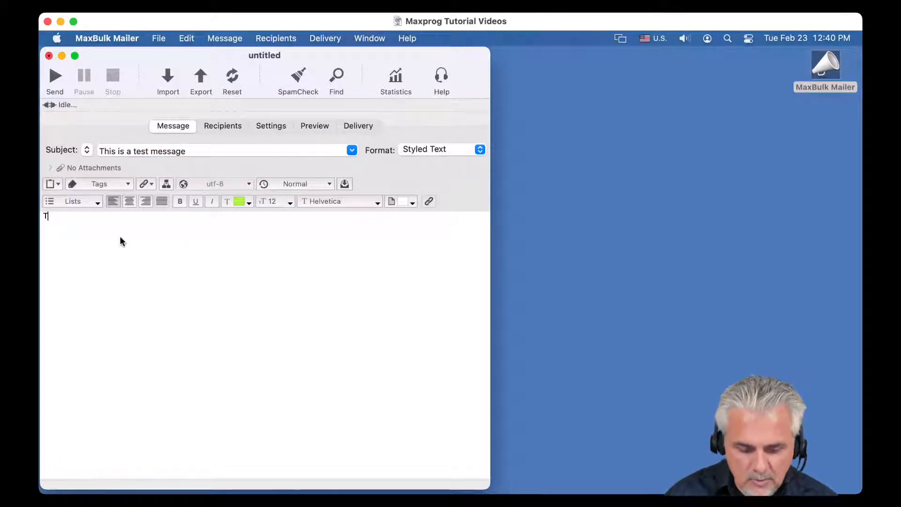
# Choose the six-person Sample List as the message's recipient list
pyautogui.click(222, 126)
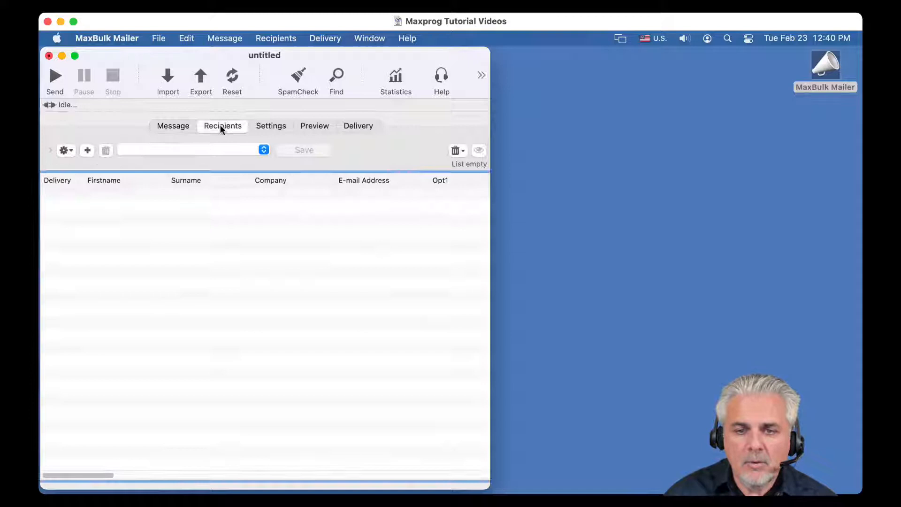
pyautogui.click(263, 149)
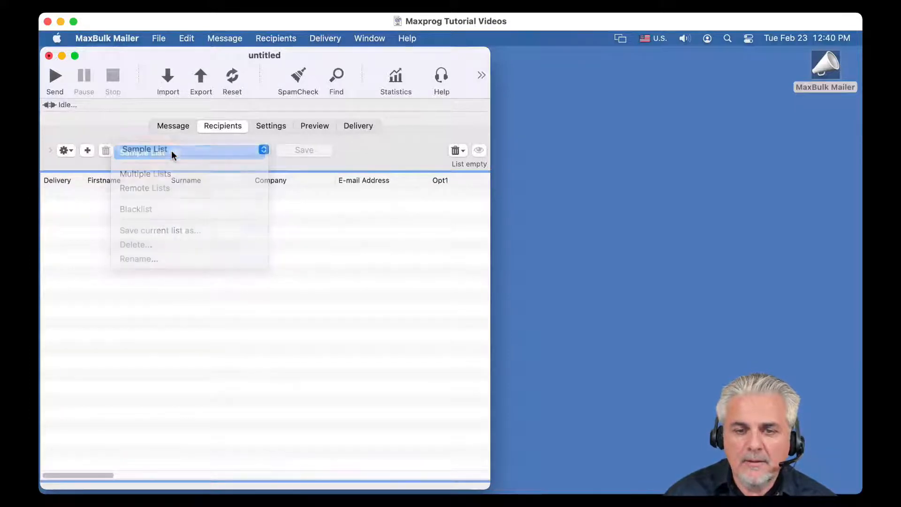
pyautogui.click(144, 149)
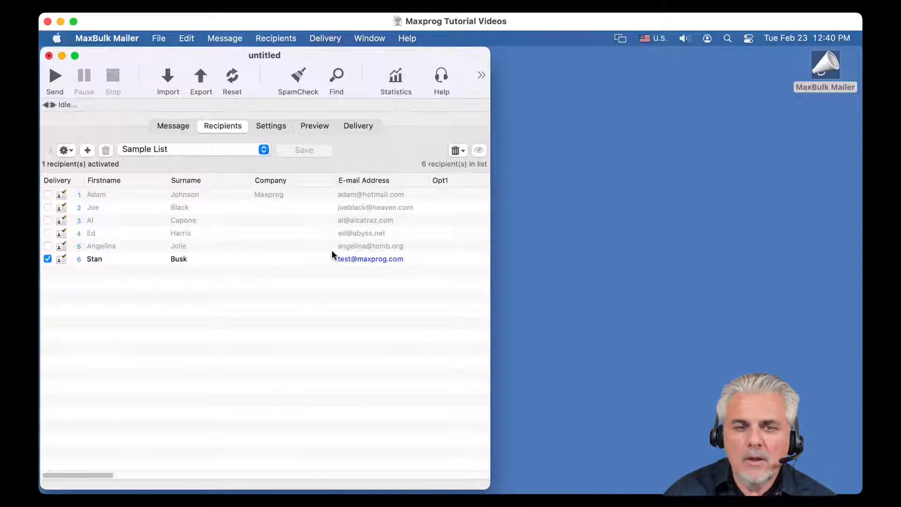
pyautogui.moveTo(350, 265)
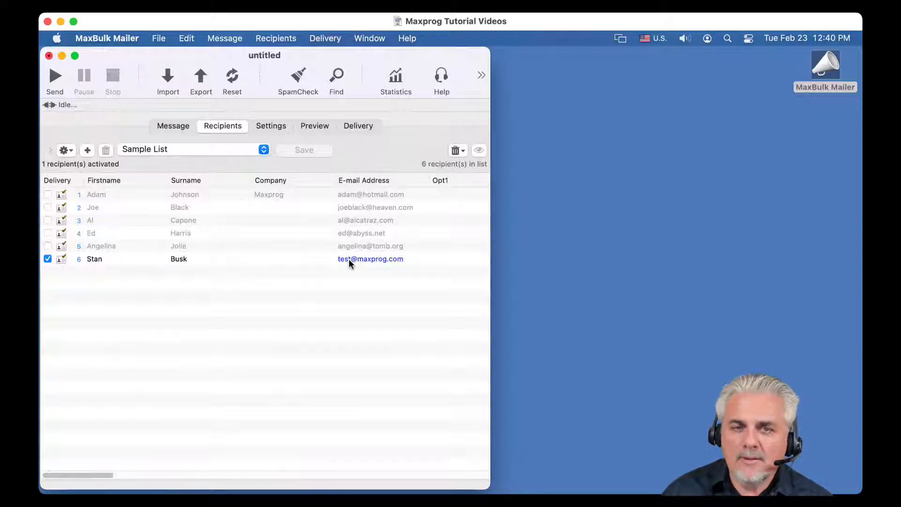
pyautogui.moveTo(282, 129)
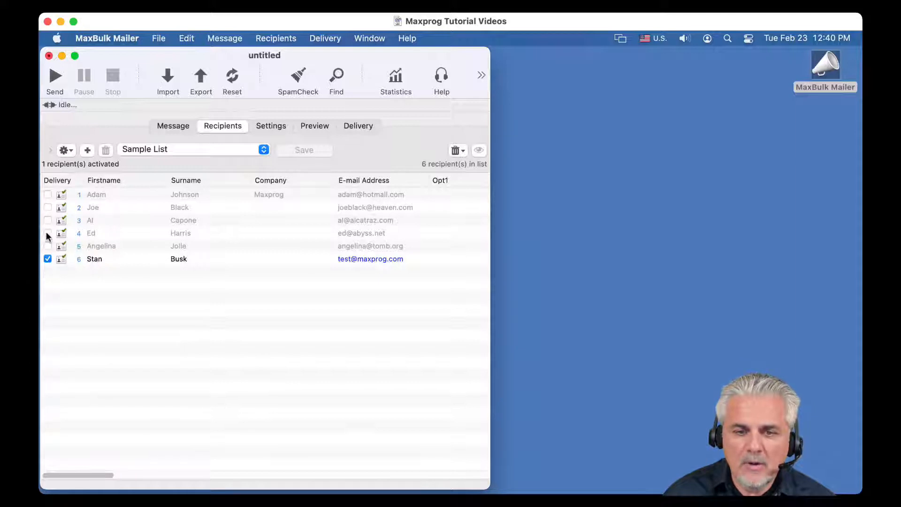
pyautogui.moveTo(283, 158)
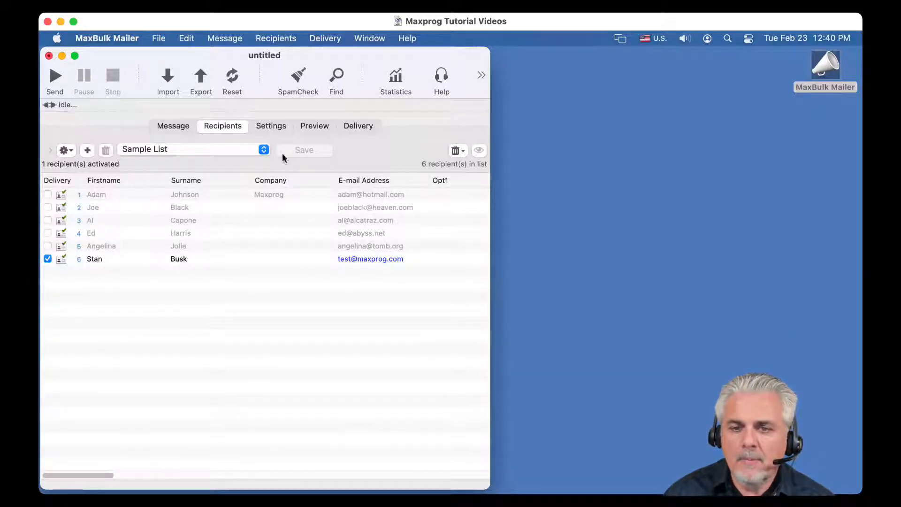
# Select the saved 'Mail server (good password)' account in the sending settings
pyautogui.click(271, 126)
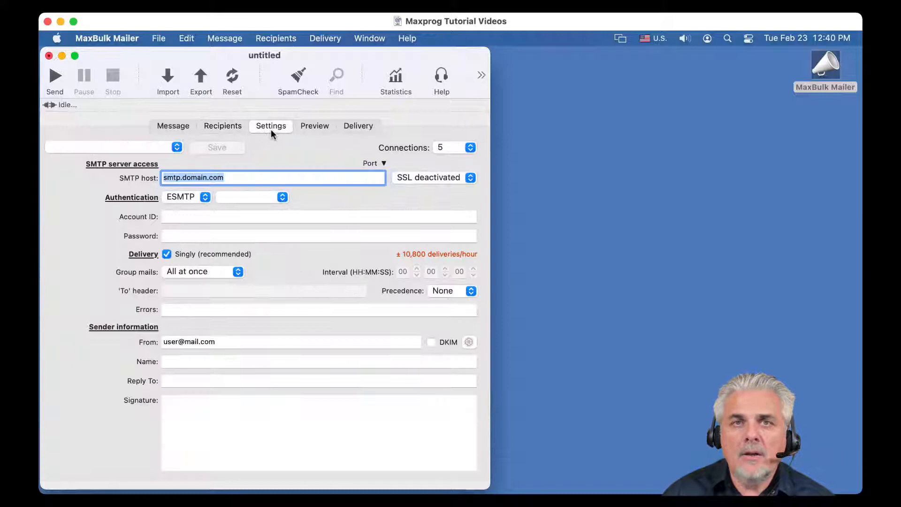
pyautogui.moveTo(153, 151)
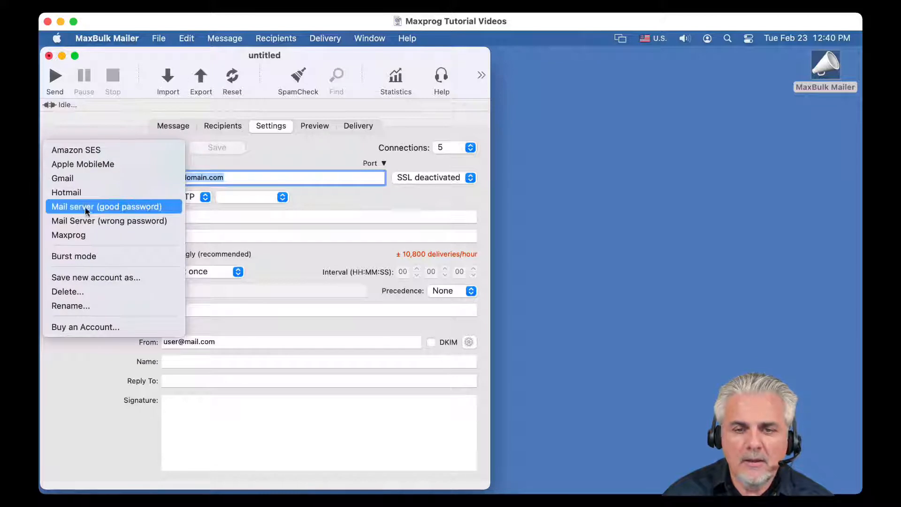
pyautogui.click(107, 207)
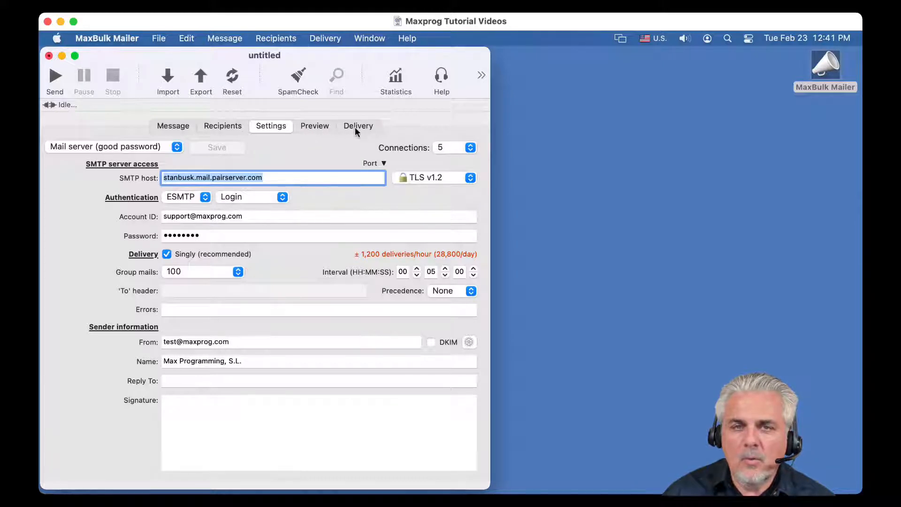
# Send the test message from the Delivery view and wait for the one-sent report
pyautogui.click(358, 126)
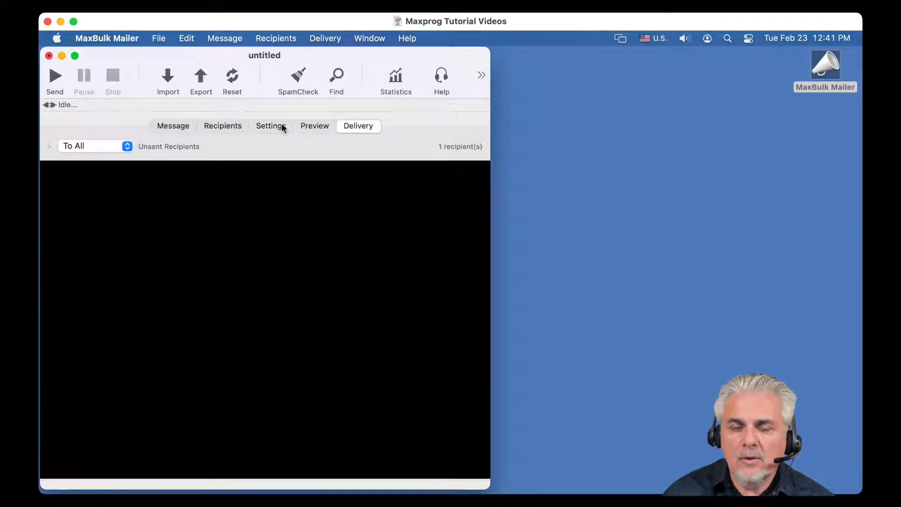
pyautogui.moveTo(56, 78)
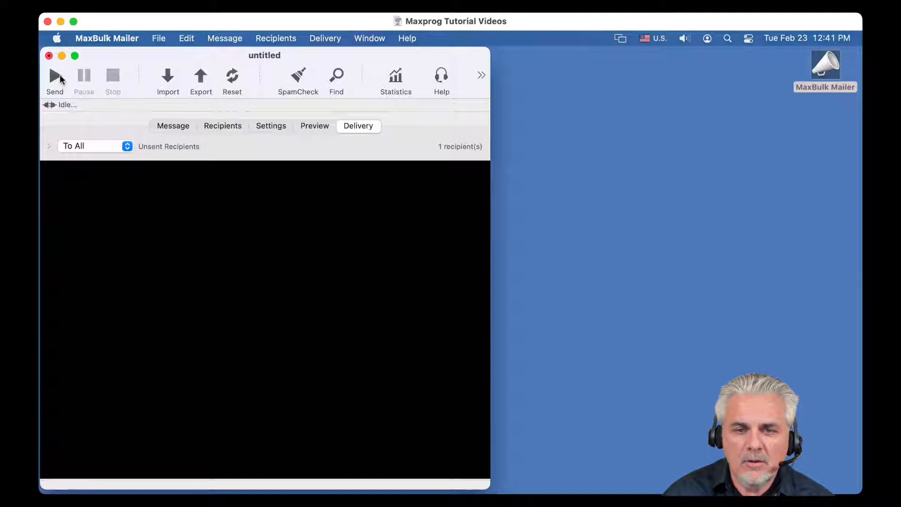
pyautogui.click(55, 78)
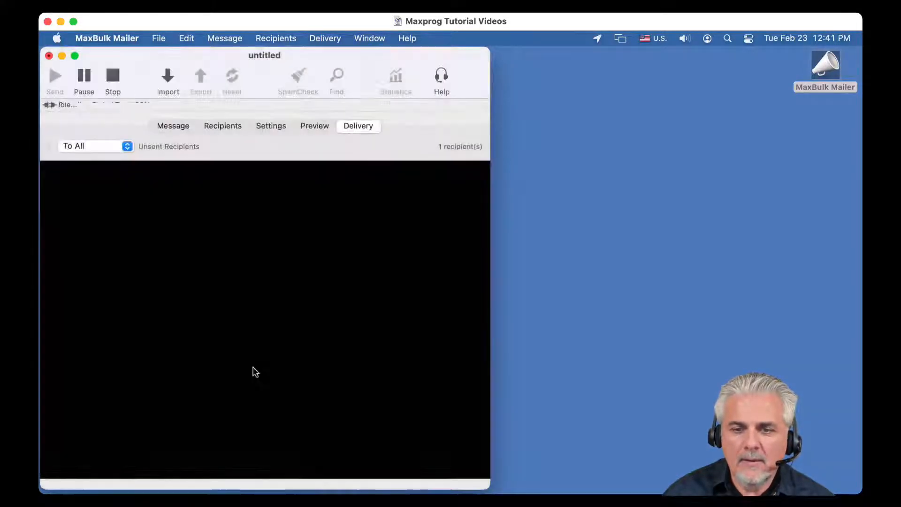
pyautogui.click(54, 80)
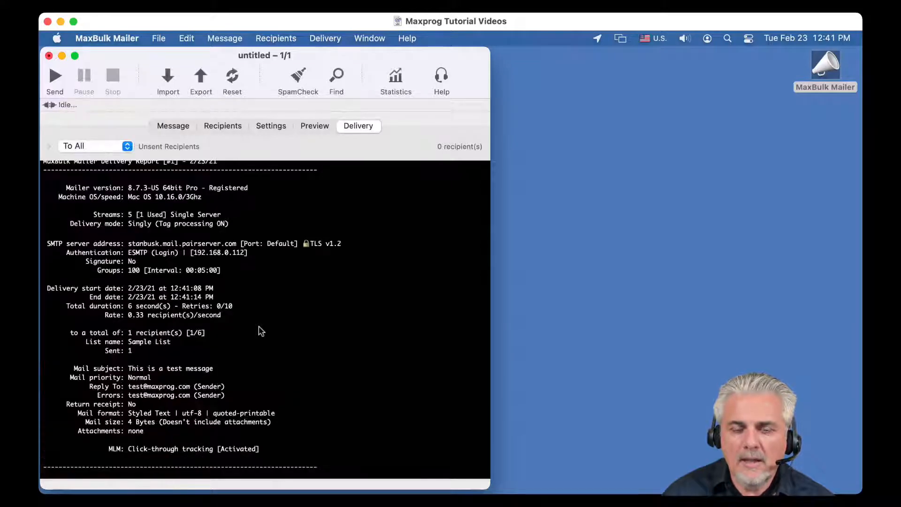
pyautogui.scroll(3)
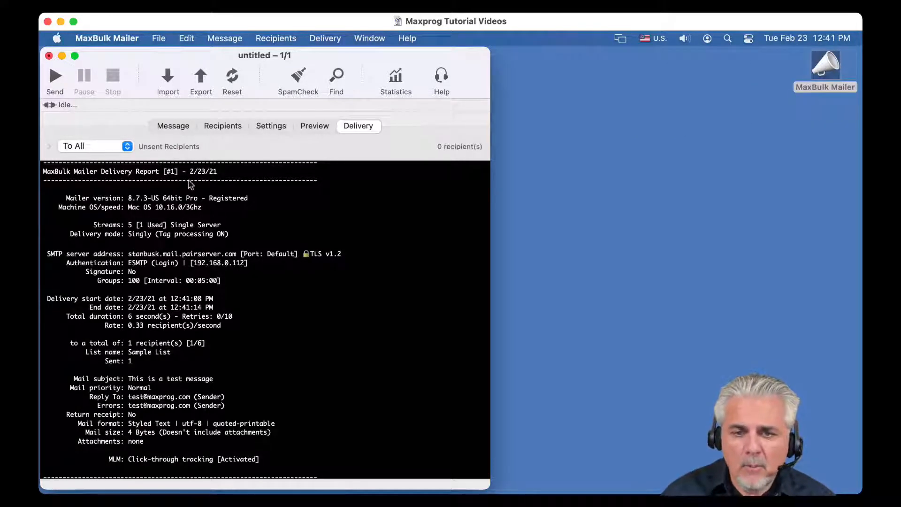
pyautogui.moveTo(190, 176)
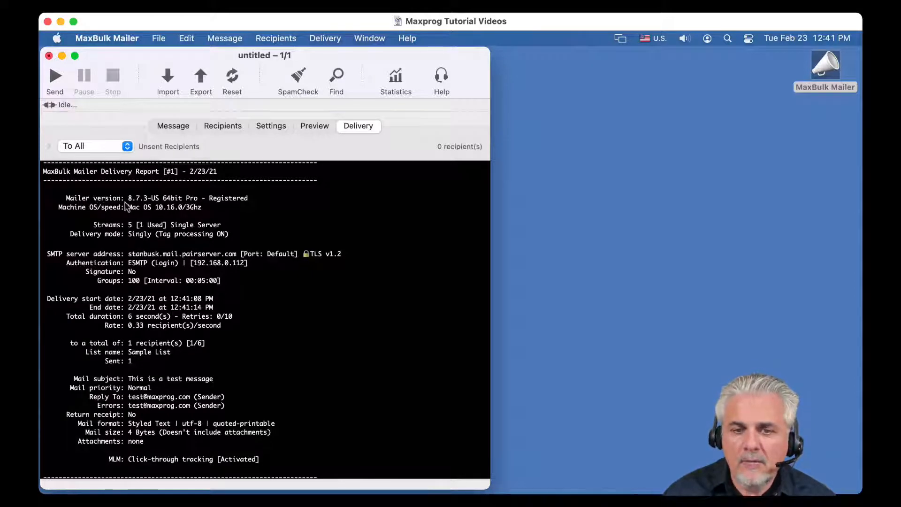
pyautogui.moveTo(144, 208)
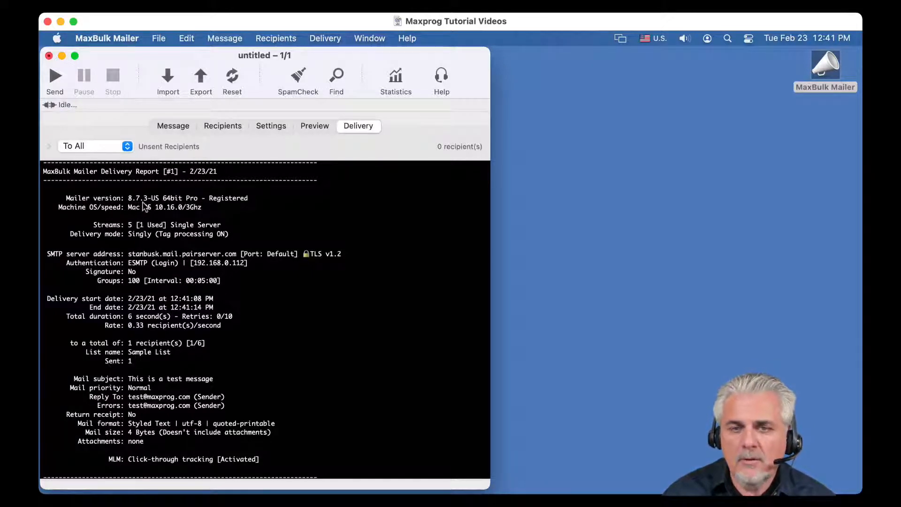
pyautogui.scroll(3)
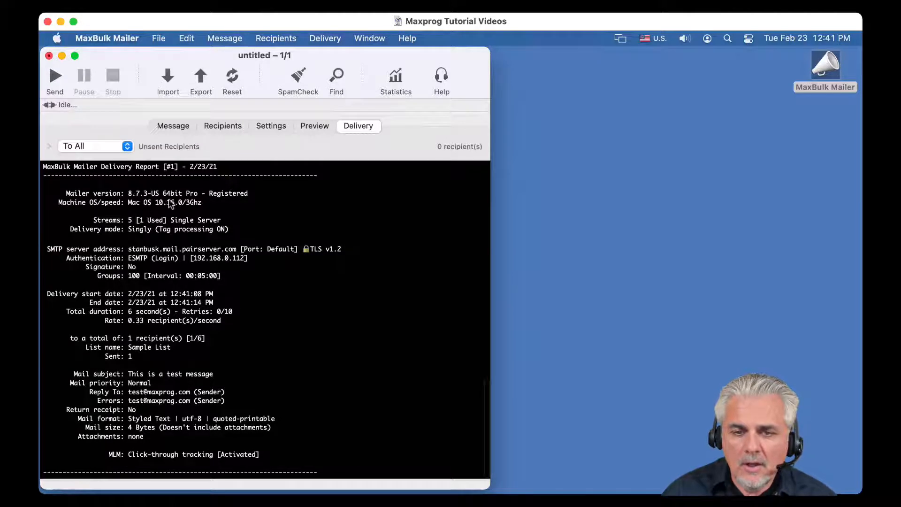
pyautogui.moveTo(184, 209)
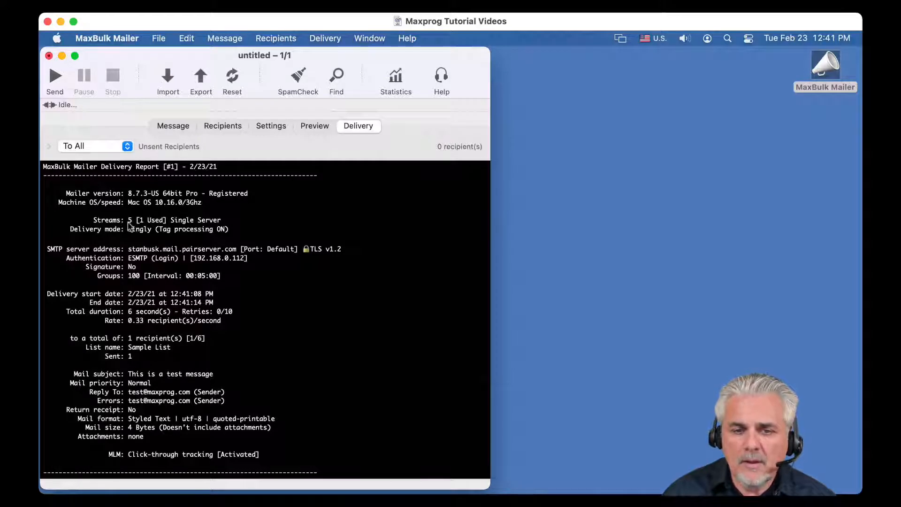
pyautogui.moveTo(169, 210)
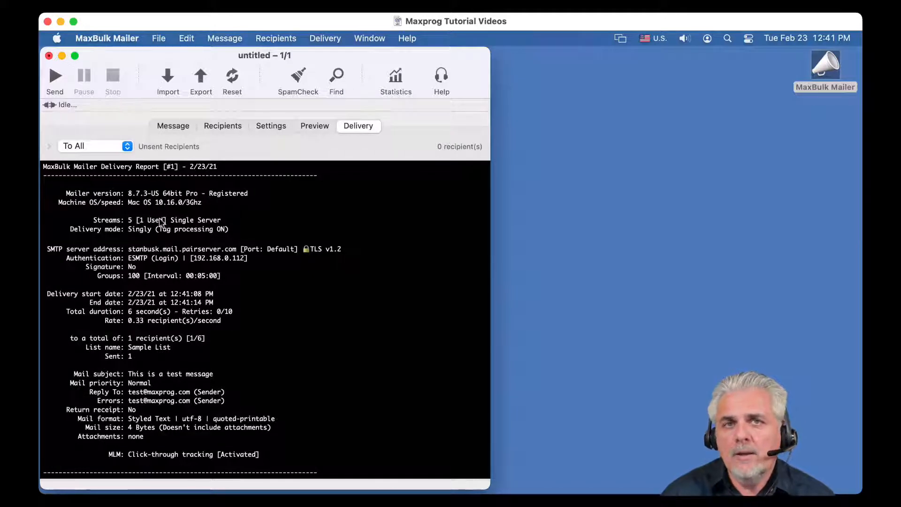
pyautogui.moveTo(154, 240)
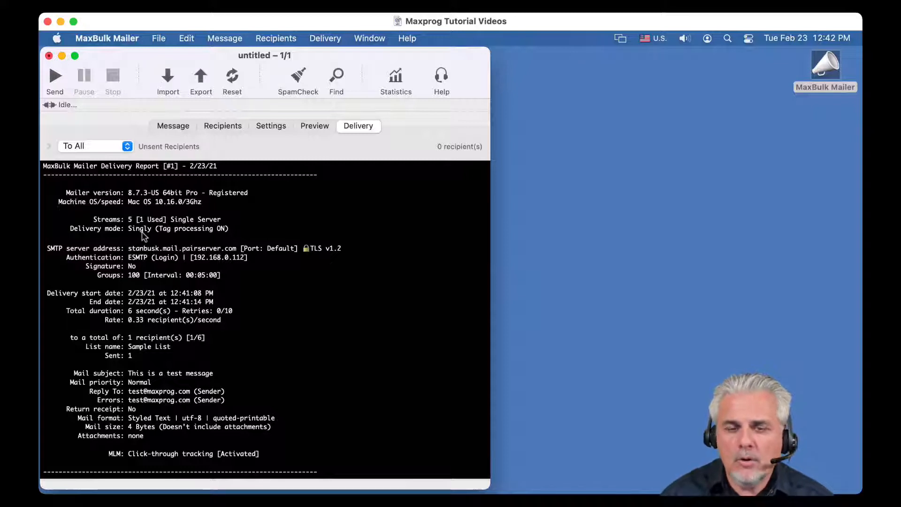
pyautogui.moveTo(149, 256)
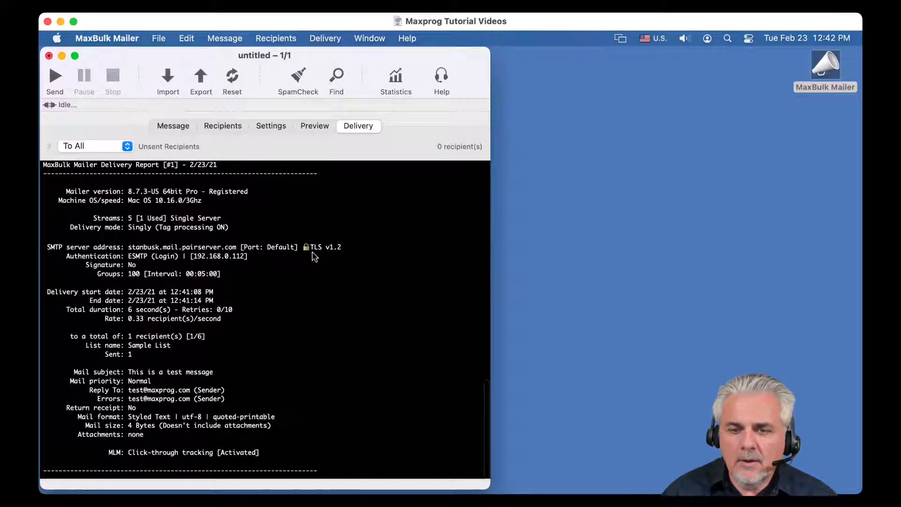
pyautogui.moveTo(320, 255)
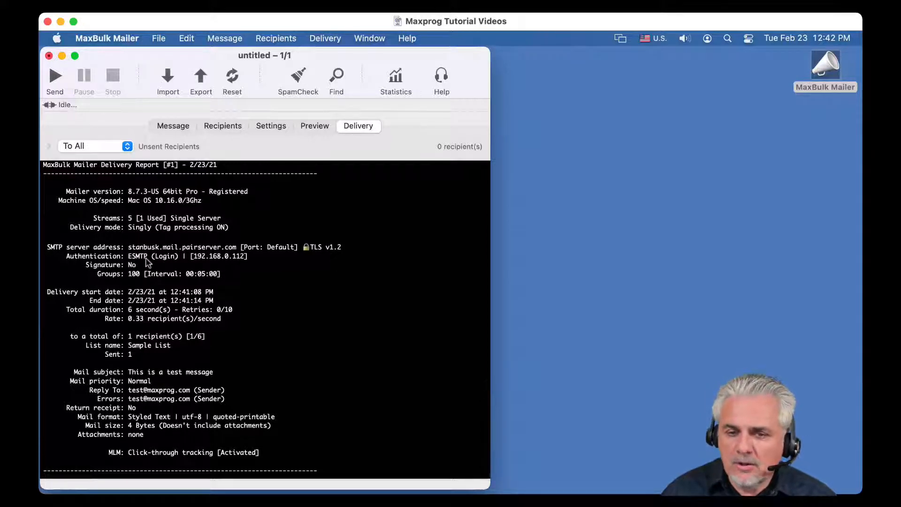
pyautogui.moveTo(140, 270)
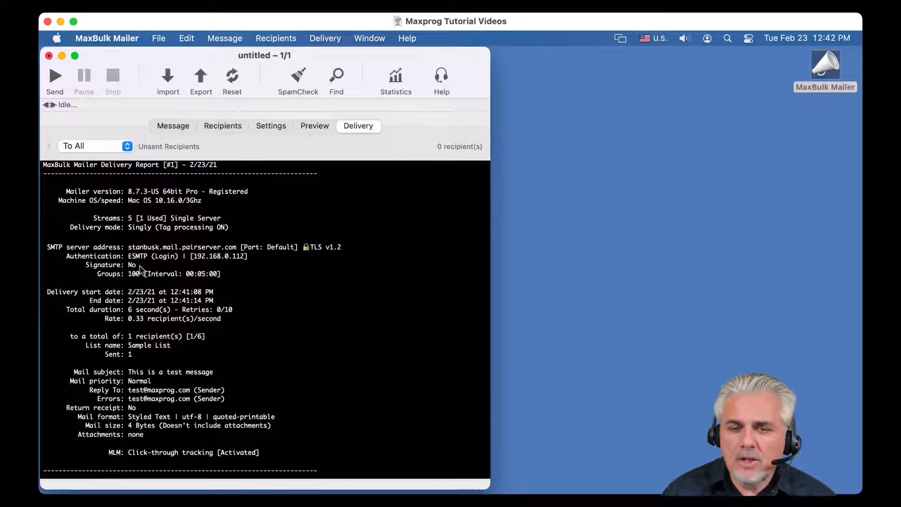
pyautogui.moveTo(138, 279)
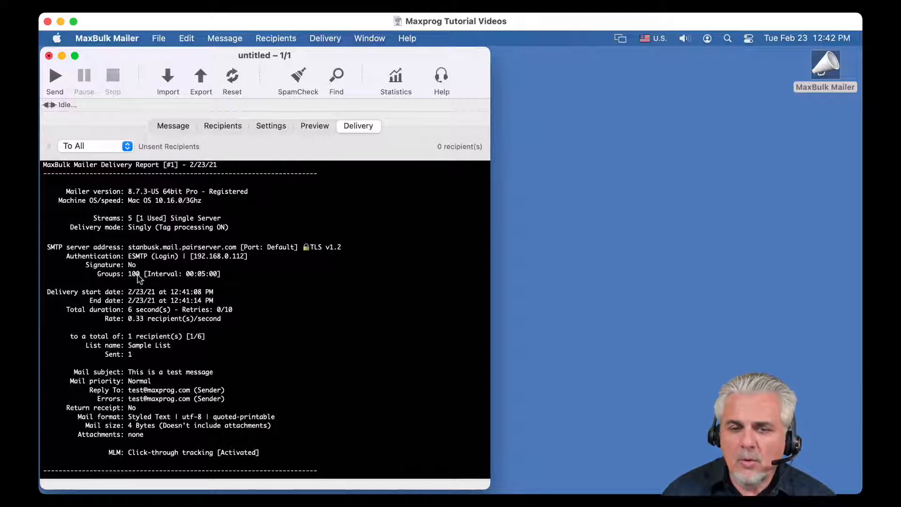
pyautogui.moveTo(170, 265)
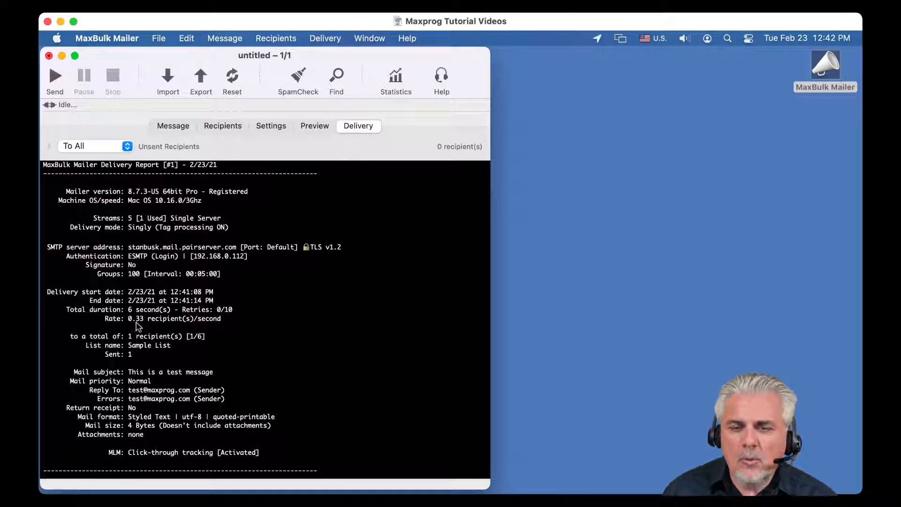
pyautogui.moveTo(140, 327)
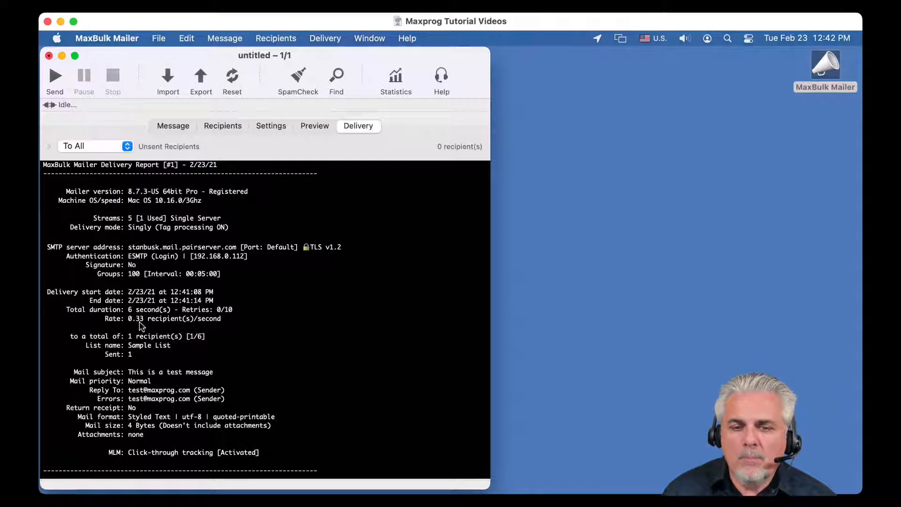
pyautogui.moveTo(161, 327)
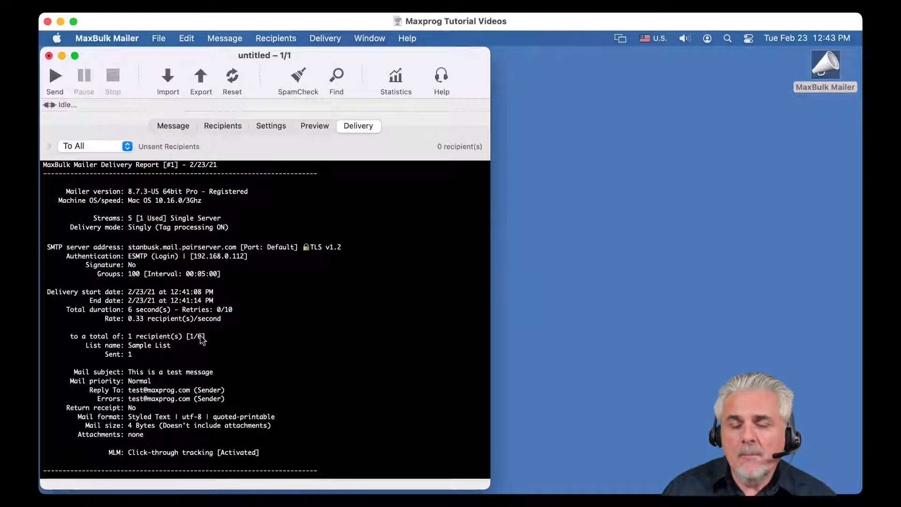
pyautogui.moveTo(370, 343)
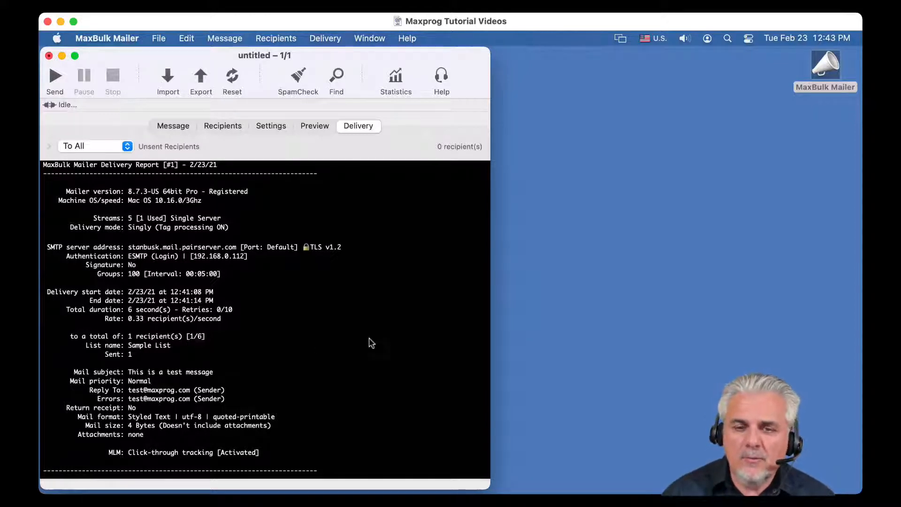
pyautogui.click(222, 126)
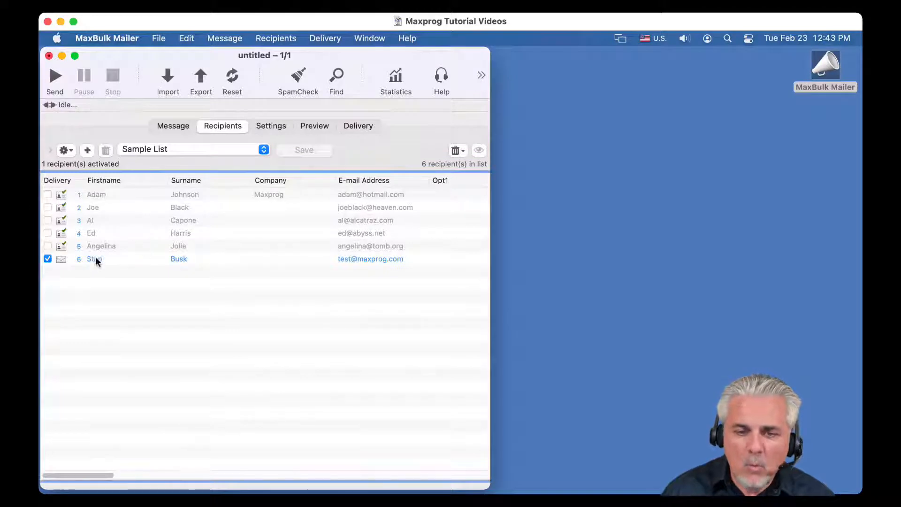
pyautogui.moveTo(343, 134)
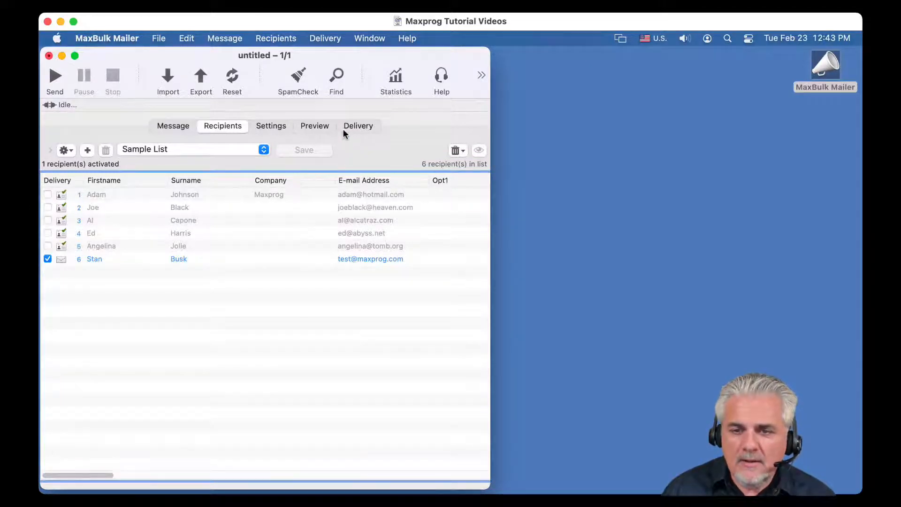
pyautogui.click(358, 126)
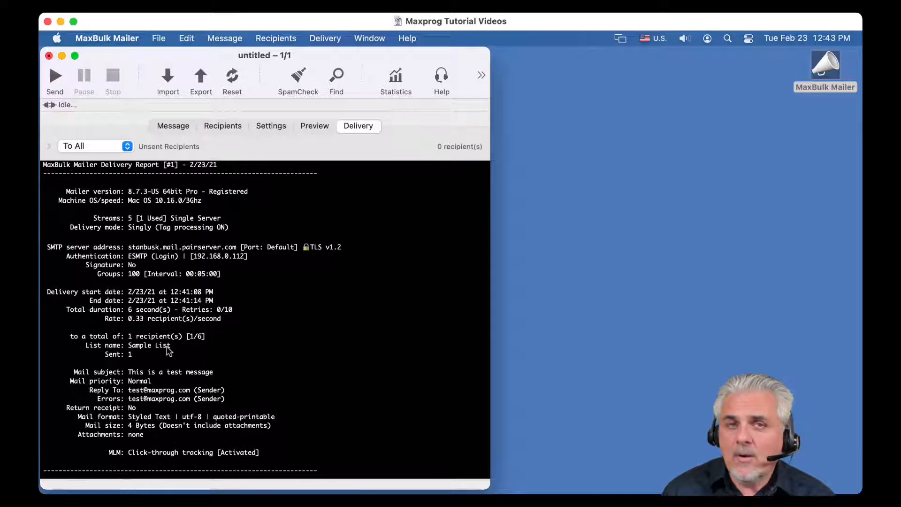
pyautogui.moveTo(131, 361)
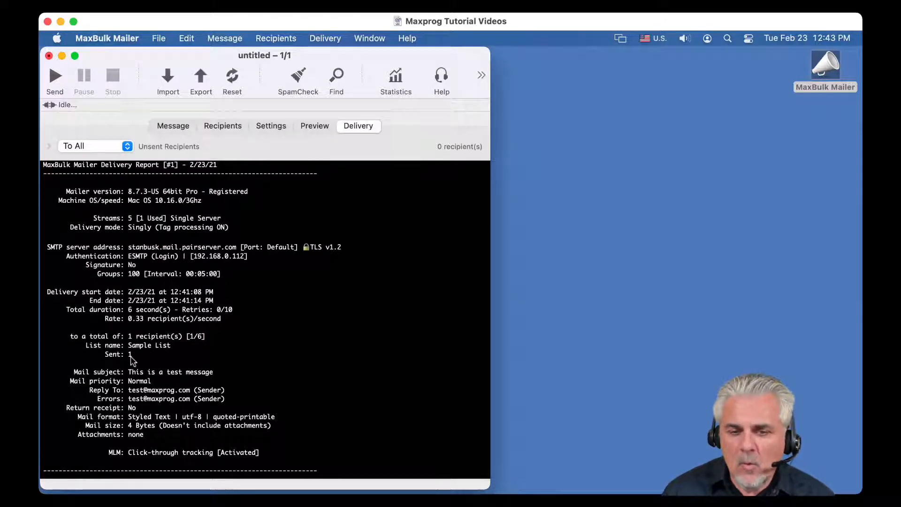
pyautogui.moveTo(104, 375)
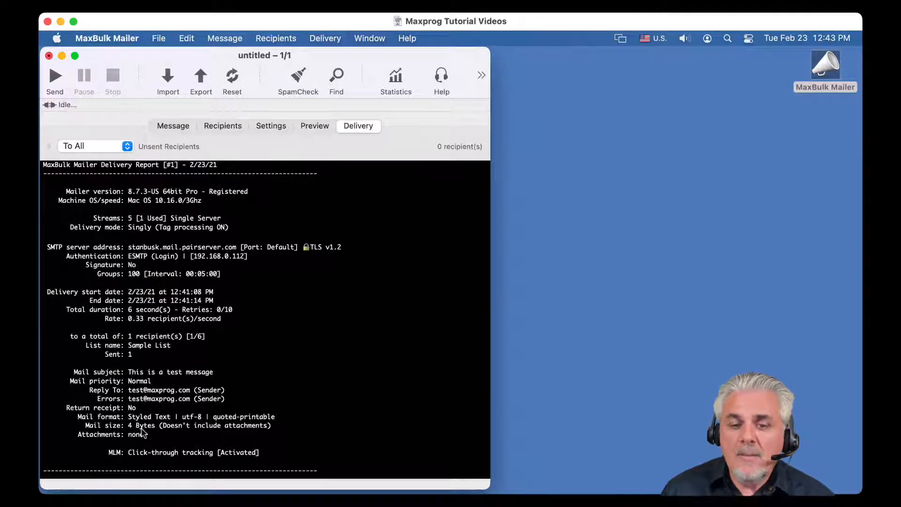
pyautogui.moveTo(166, 429)
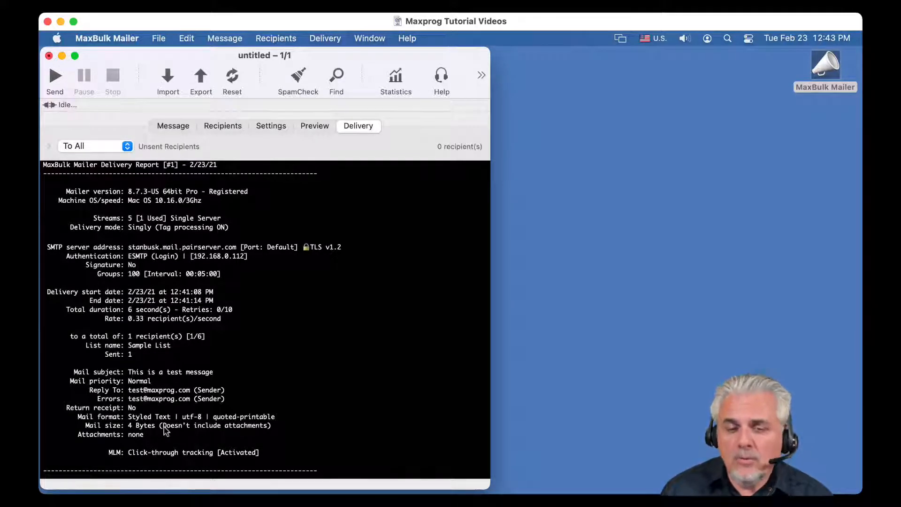
pyautogui.moveTo(144, 439)
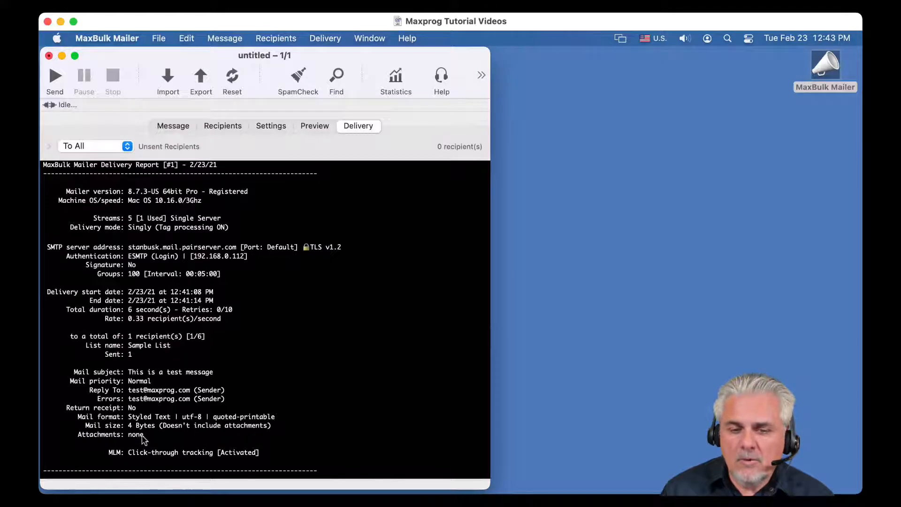
pyautogui.moveTo(144, 460)
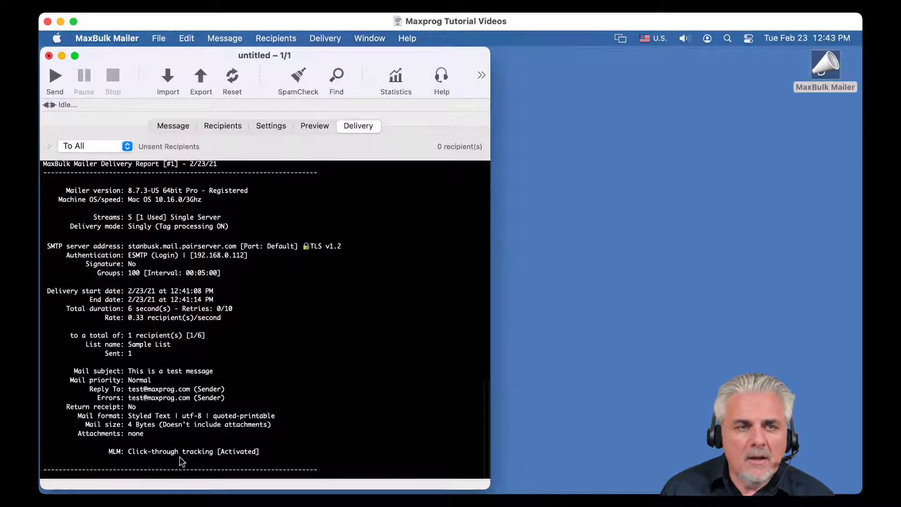
pyautogui.moveTo(197, 461)
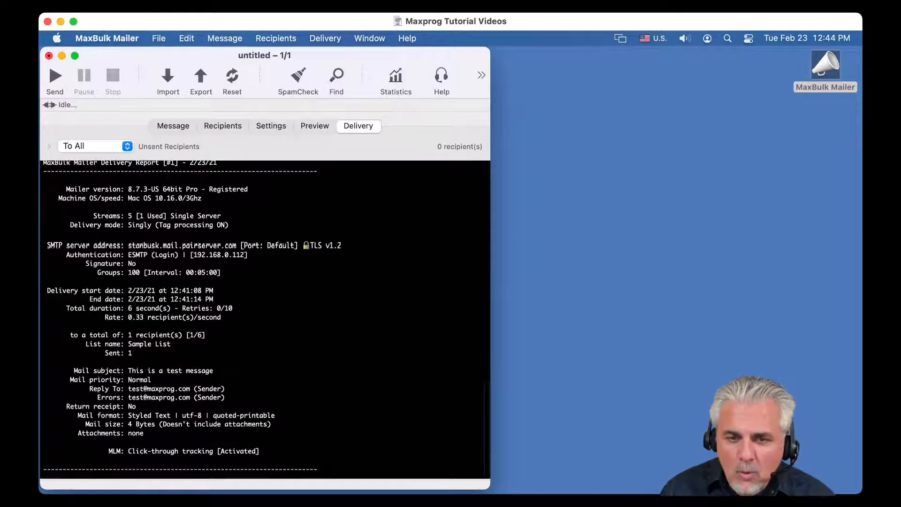
pyautogui.scroll(3)
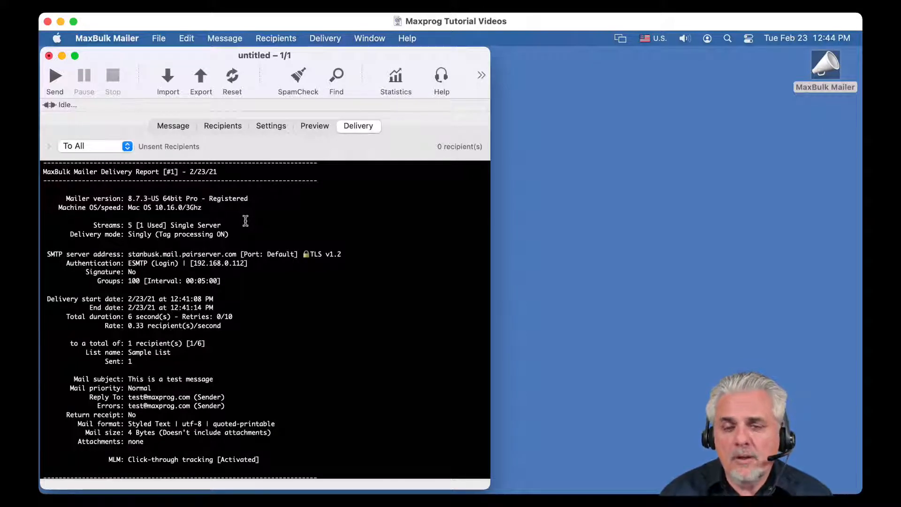
pyautogui.scroll(3)
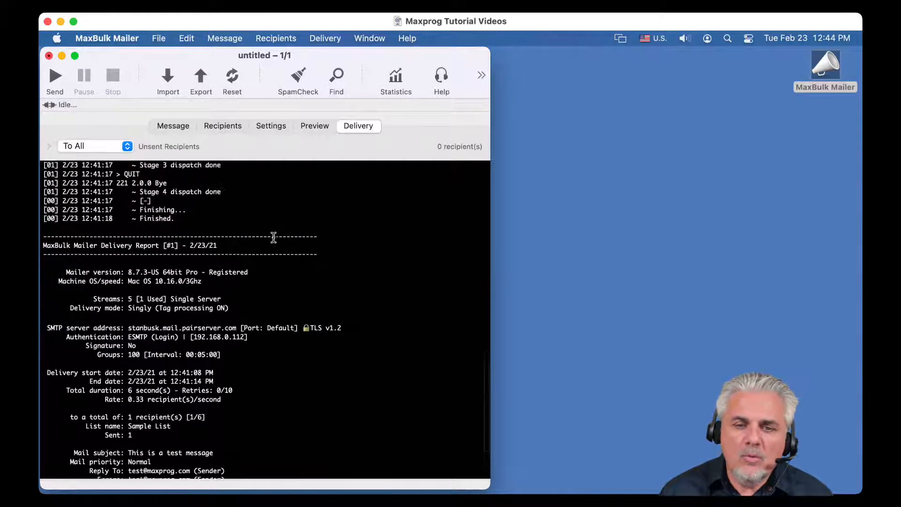
pyautogui.scroll(3)
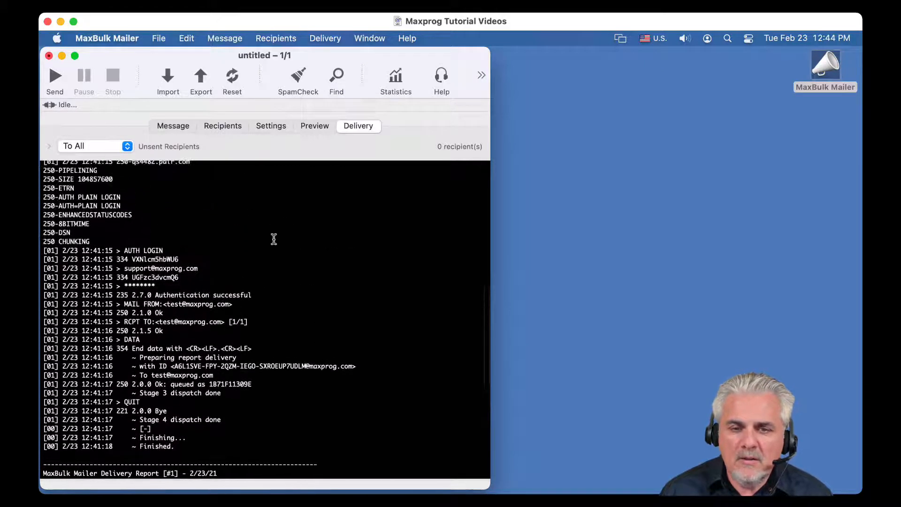
pyautogui.scroll(3)
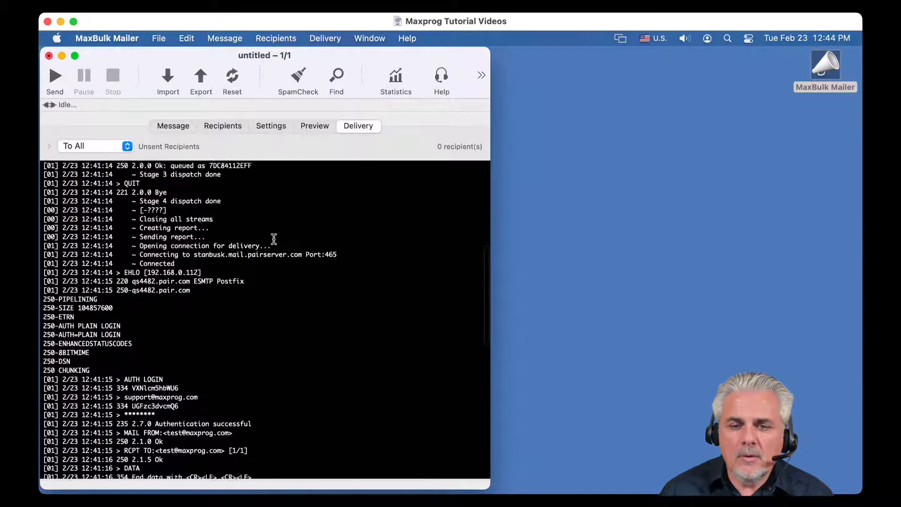
pyautogui.scroll(-3)
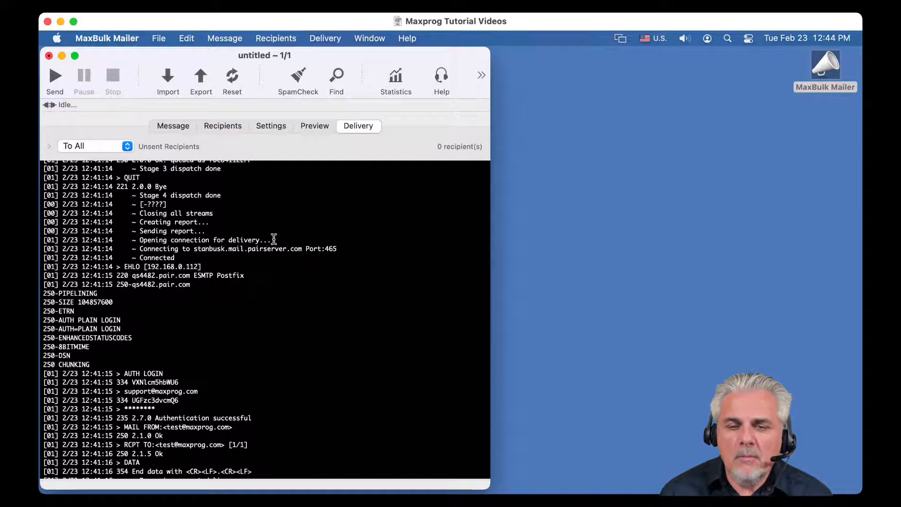
pyautogui.scroll(-3)
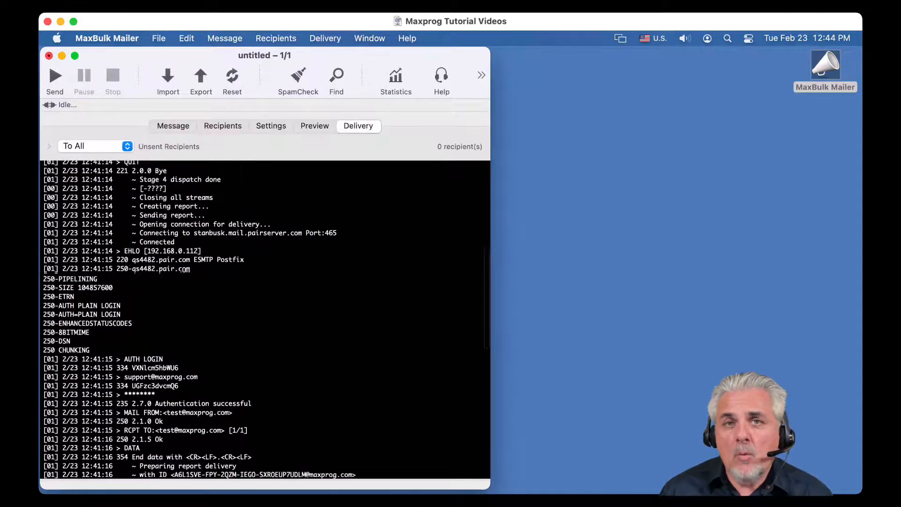
pyautogui.scroll(-3)
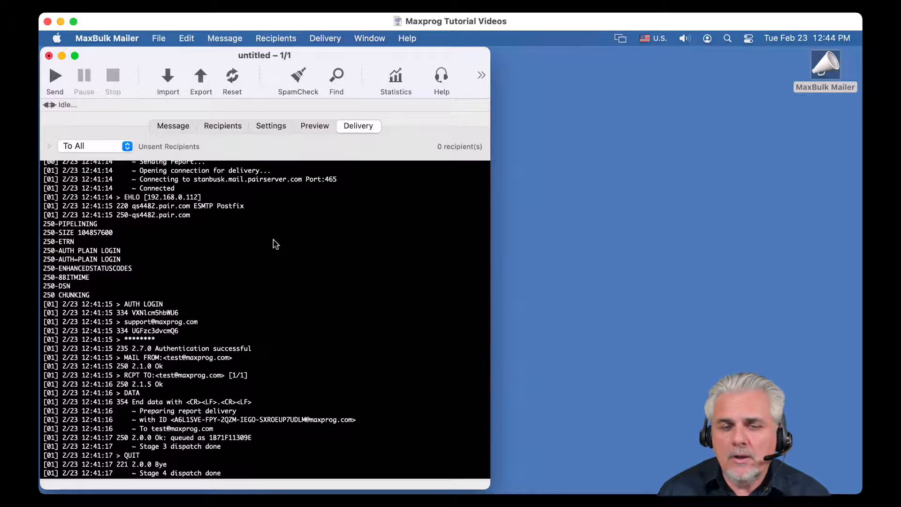
pyautogui.scroll(-3)
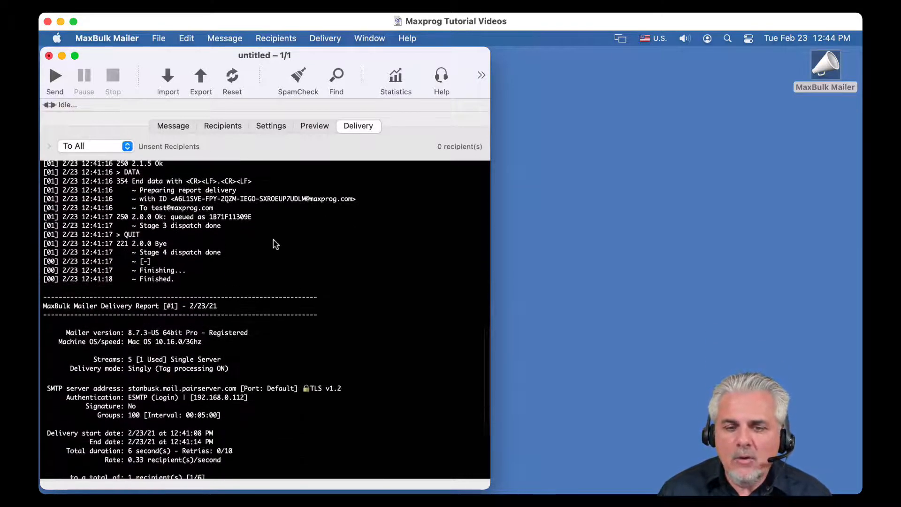
pyautogui.scroll(-3)
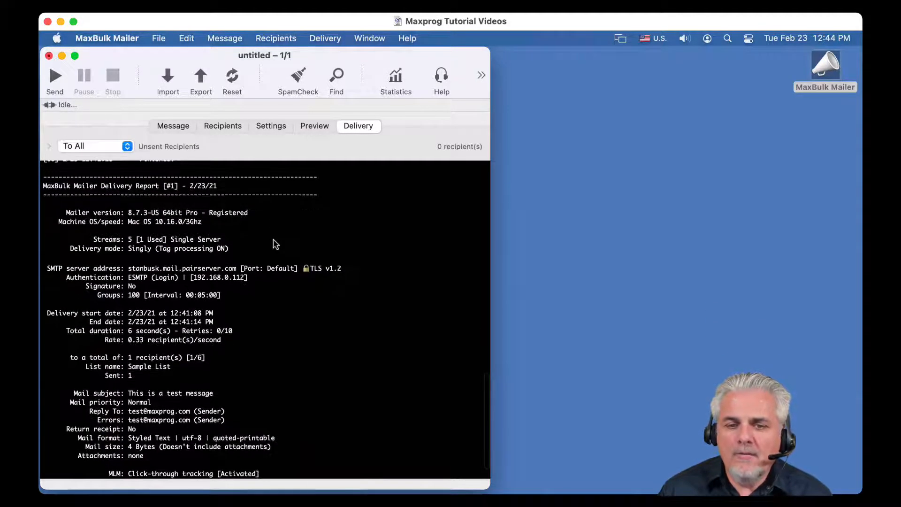
pyautogui.scroll(3)
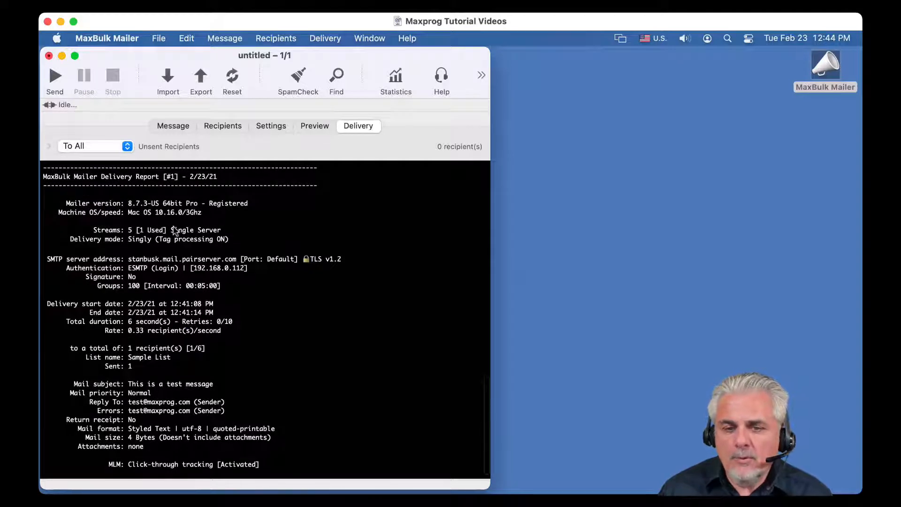
pyautogui.scroll(-3)
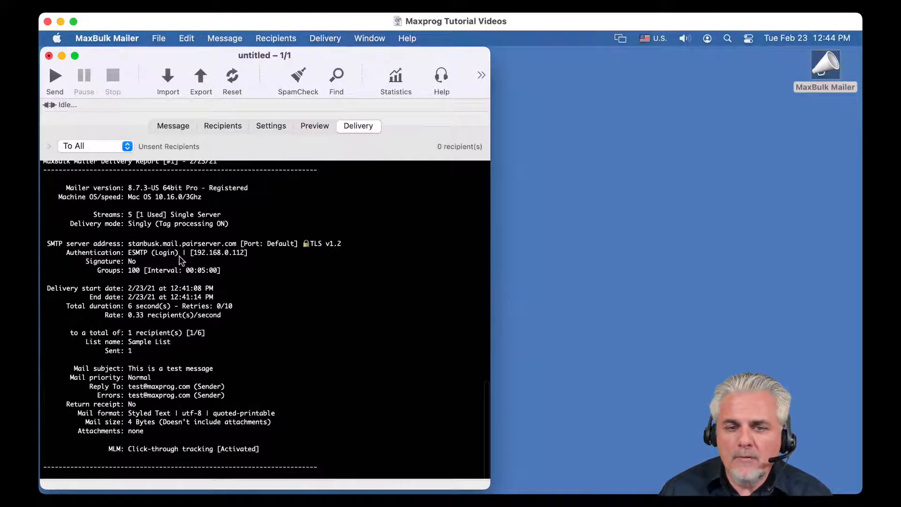
pyautogui.moveTo(174, 279)
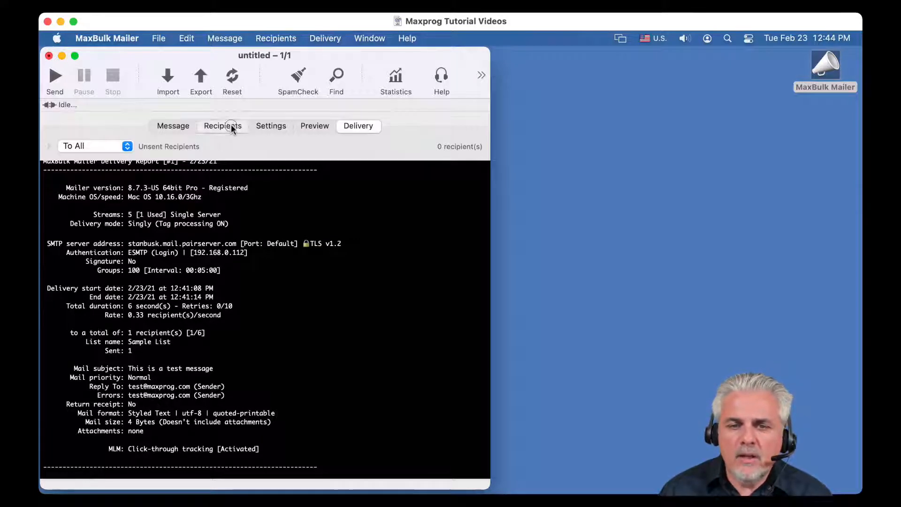
pyautogui.click(222, 126)
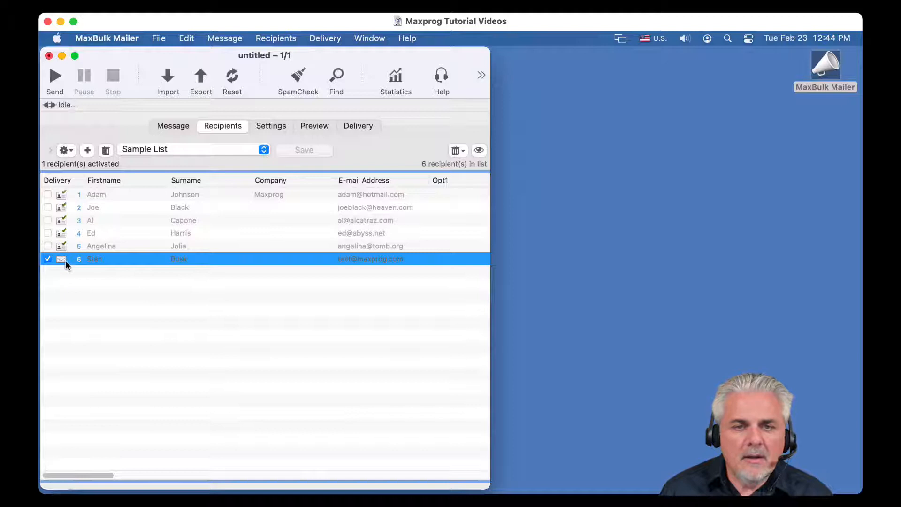
pyautogui.moveTo(110, 264)
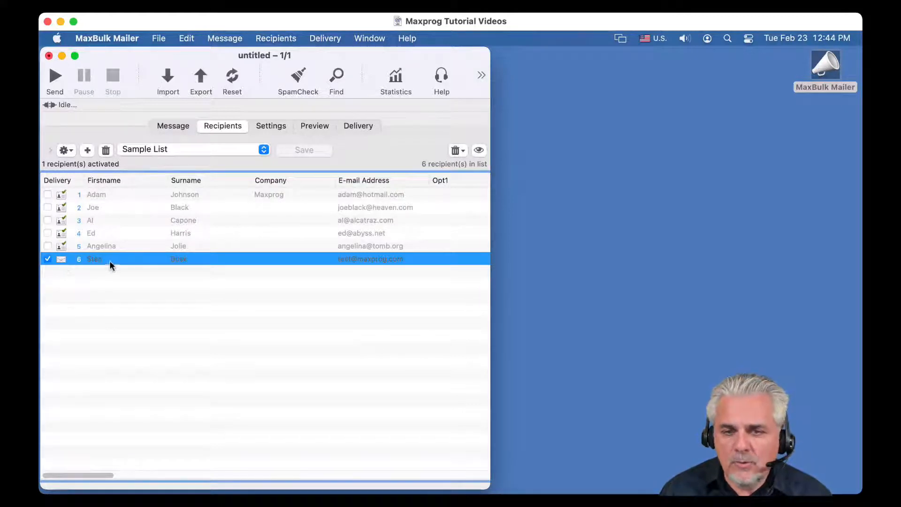
pyautogui.moveTo(251, 140)
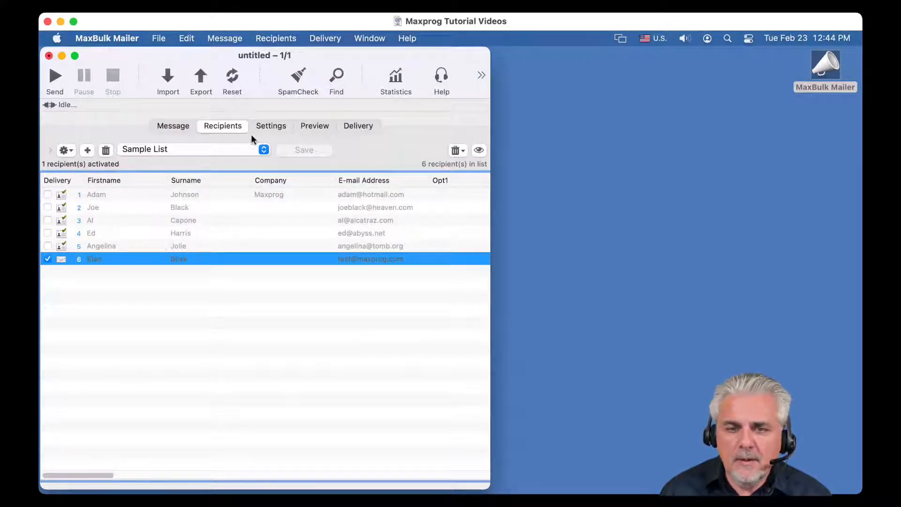
pyautogui.click(358, 126)
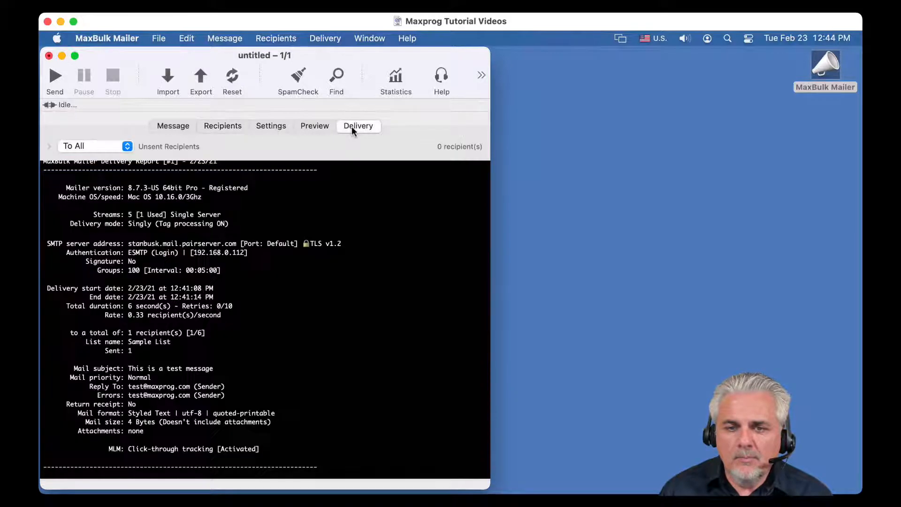
pyautogui.moveTo(217, 84)
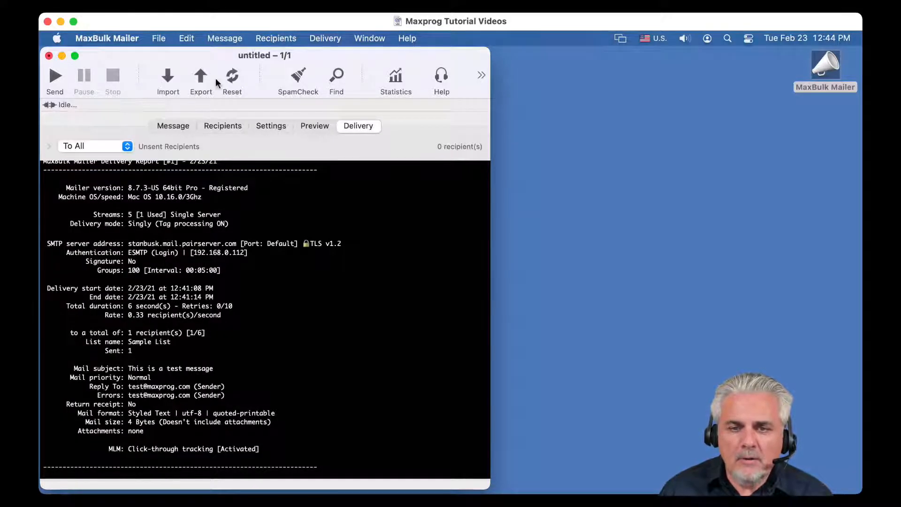
# Reset the recipient to unsent and switch to the 'Mail Server (wrong password)' account
pyautogui.click(232, 75)
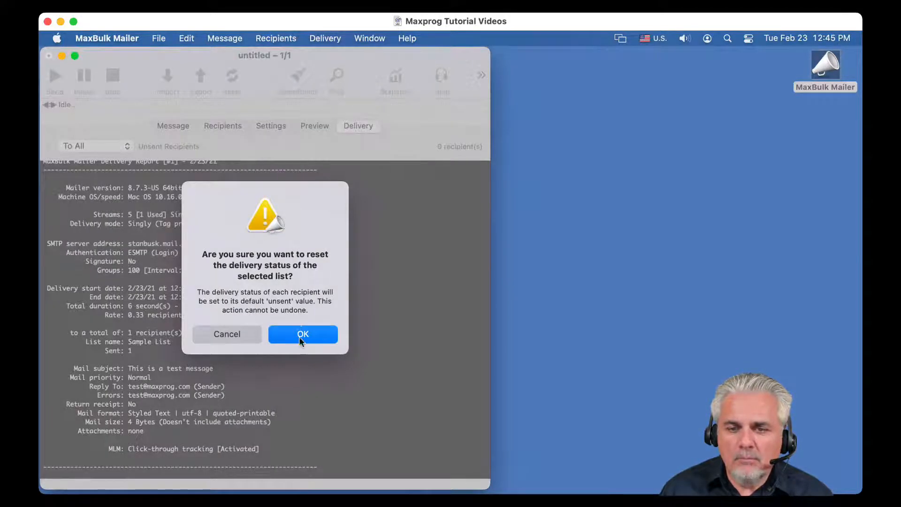
pyautogui.click(303, 334)
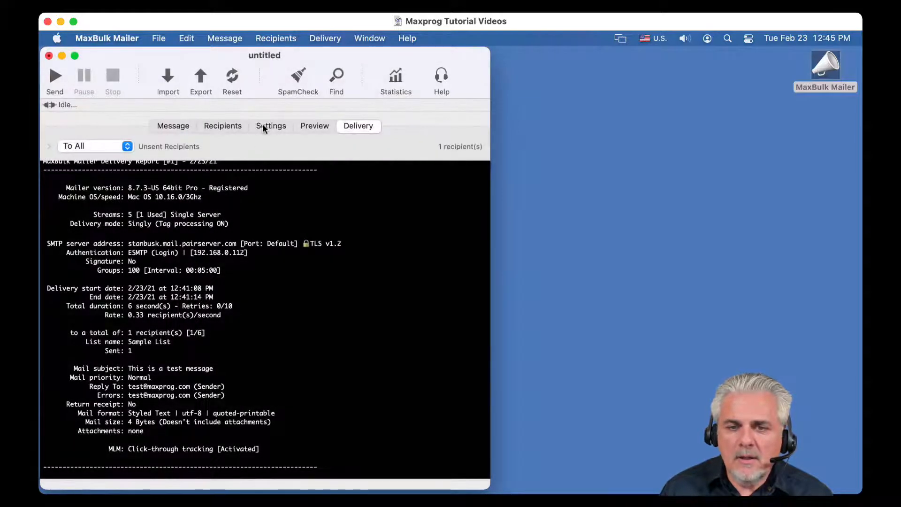
pyautogui.click(271, 126)
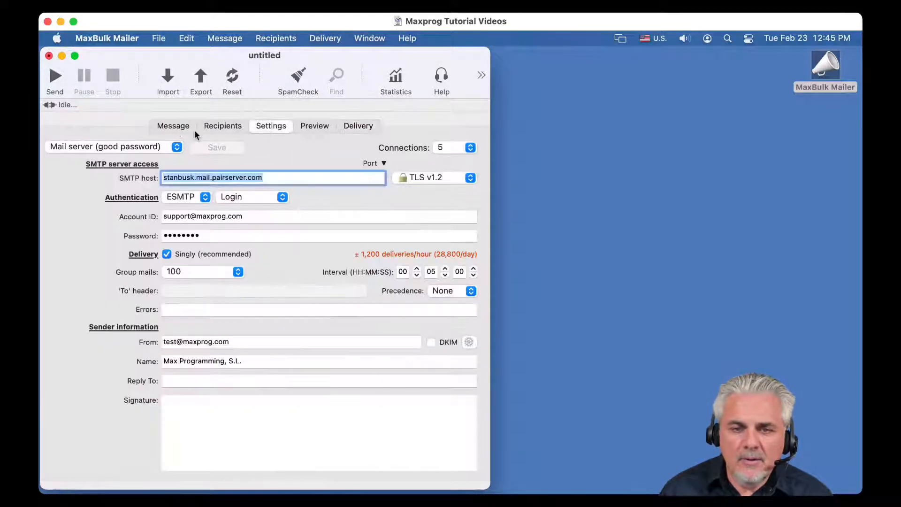
pyautogui.click(176, 147)
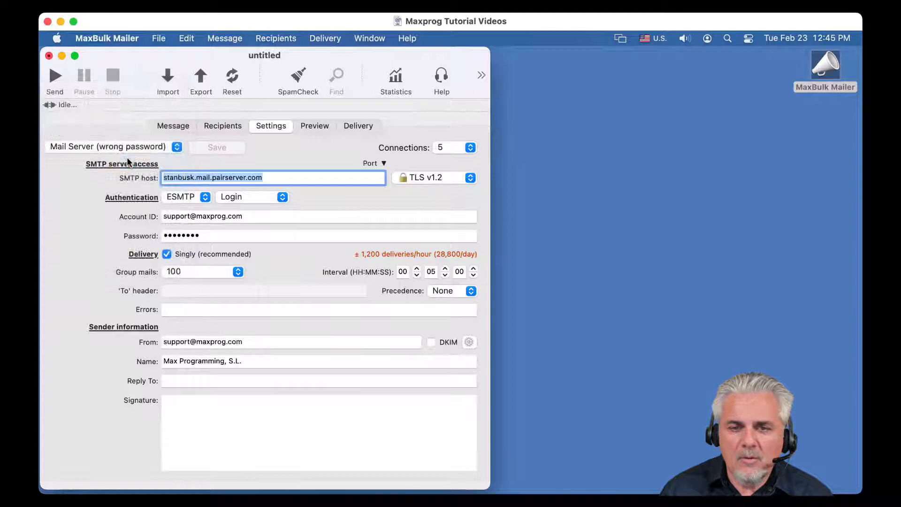
pyautogui.click(358, 126)
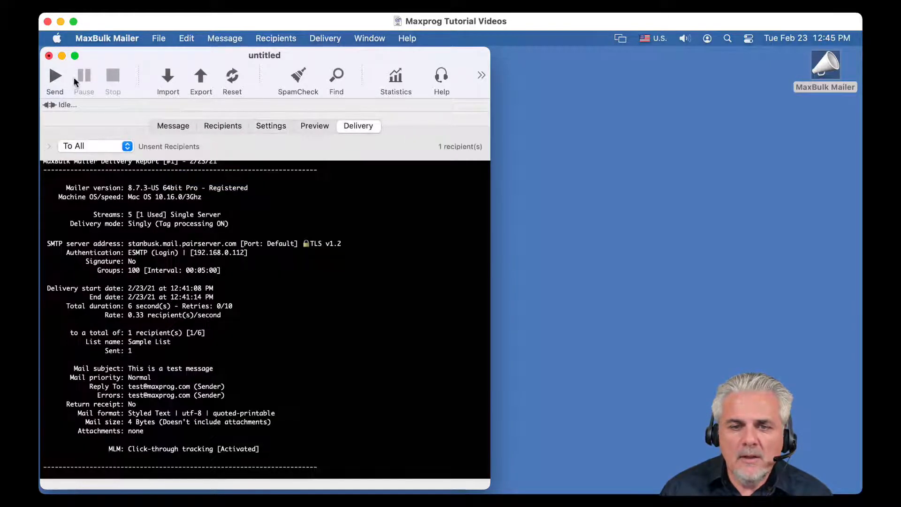
# Send anyway without saving, dismiss the authentication error, and select the failed figures
pyautogui.click(54, 75)
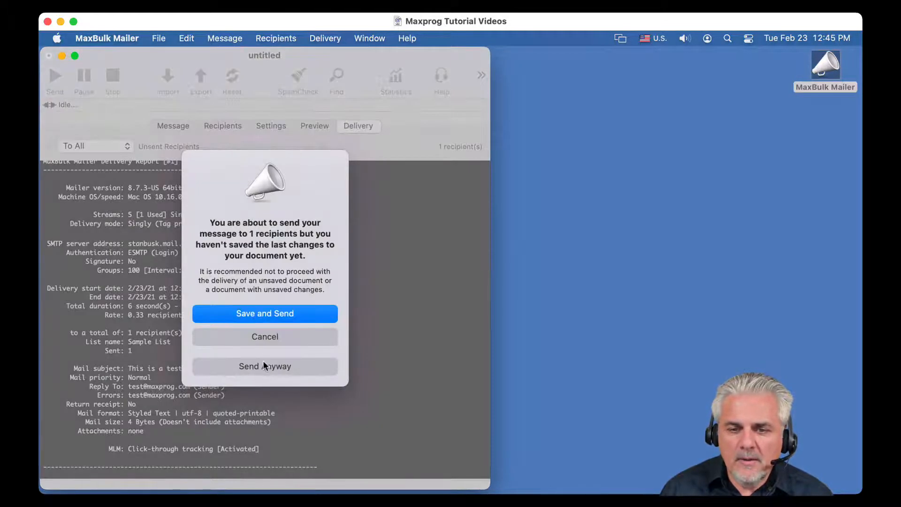
pyautogui.click(264, 366)
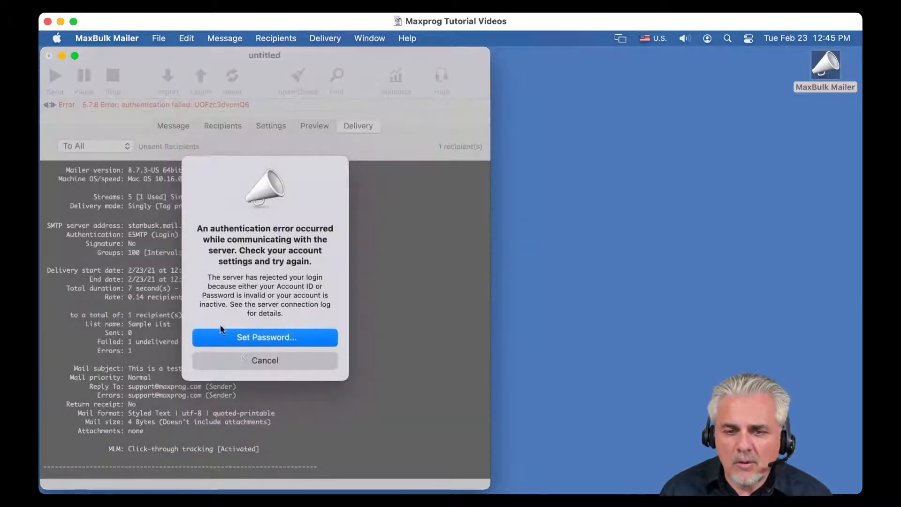
pyautogui.moveTo(264, 360)
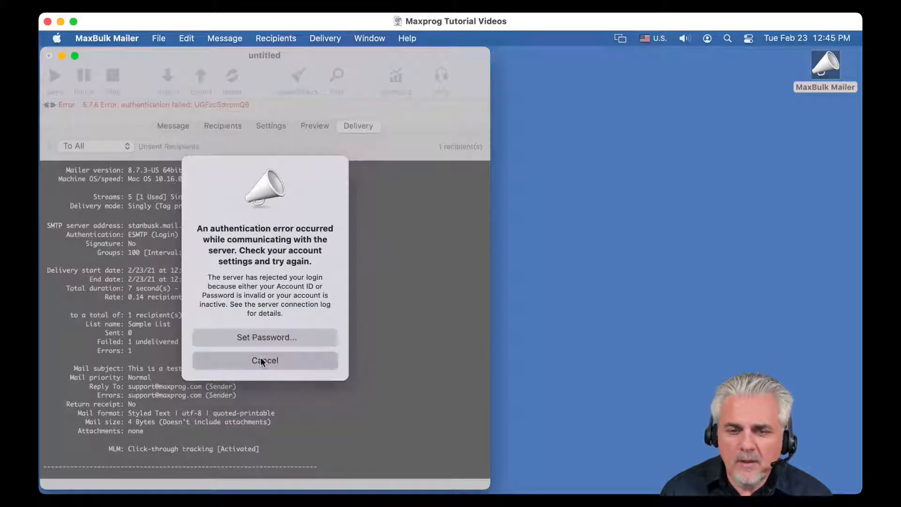
pyautogui.click(265, 360)
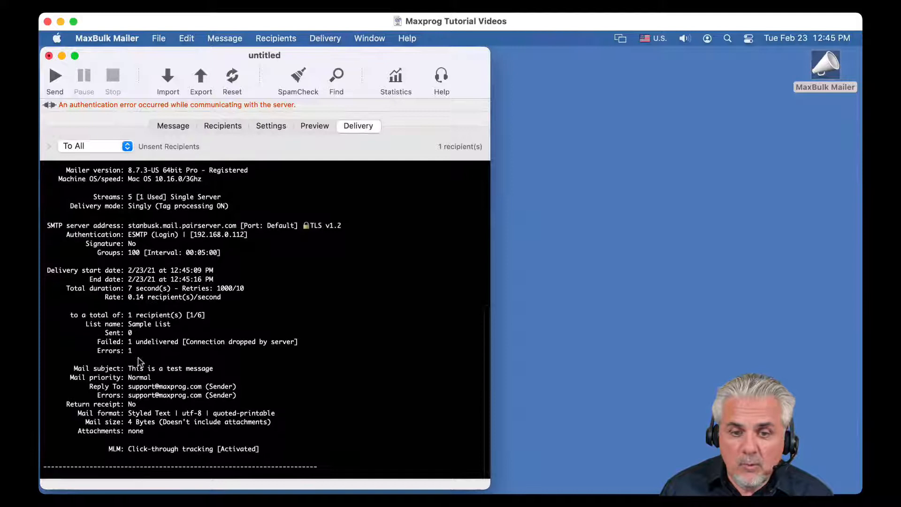
pyautogui.doubleClick(107, 350)
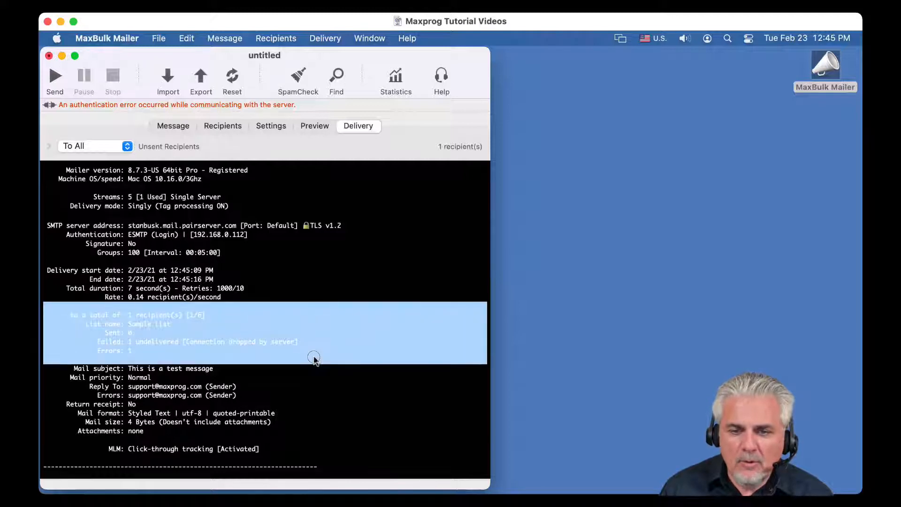
pyautogui.moveTo(299, 362)
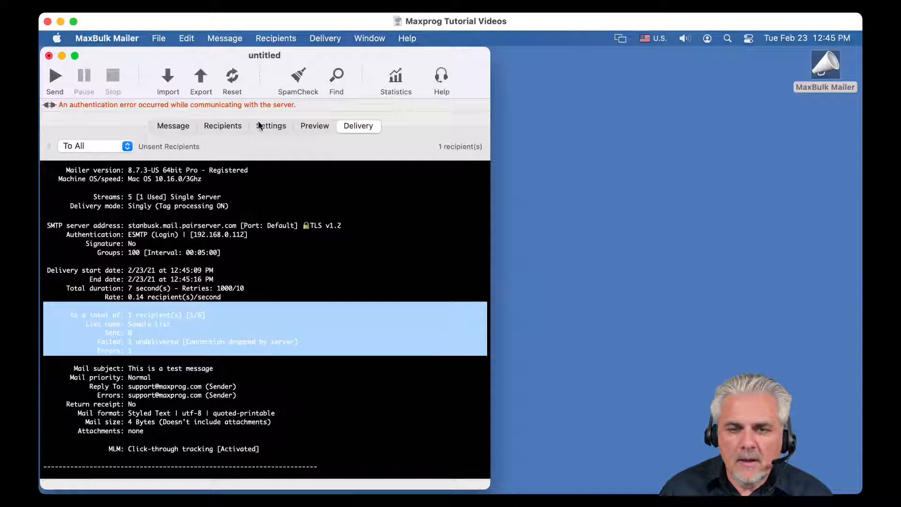
pyautogui.click(222, 126)
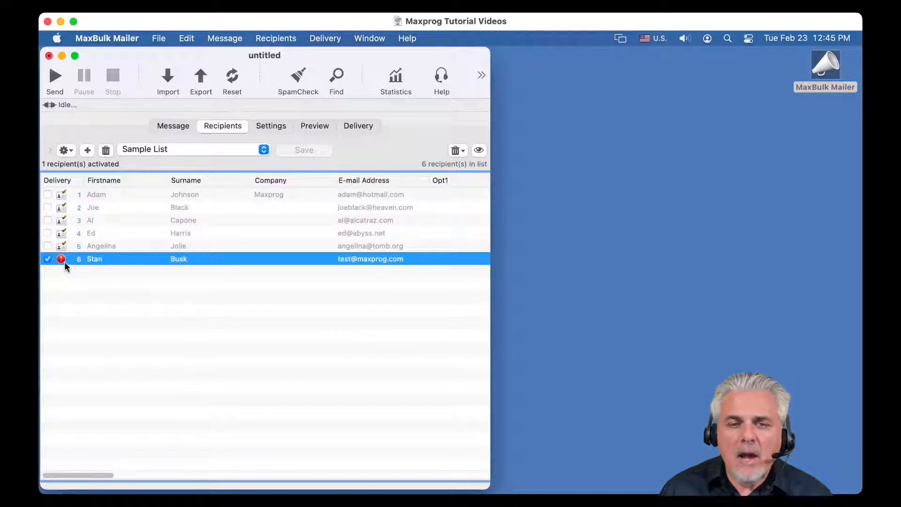
pyautogui.moveTo(117, 266)
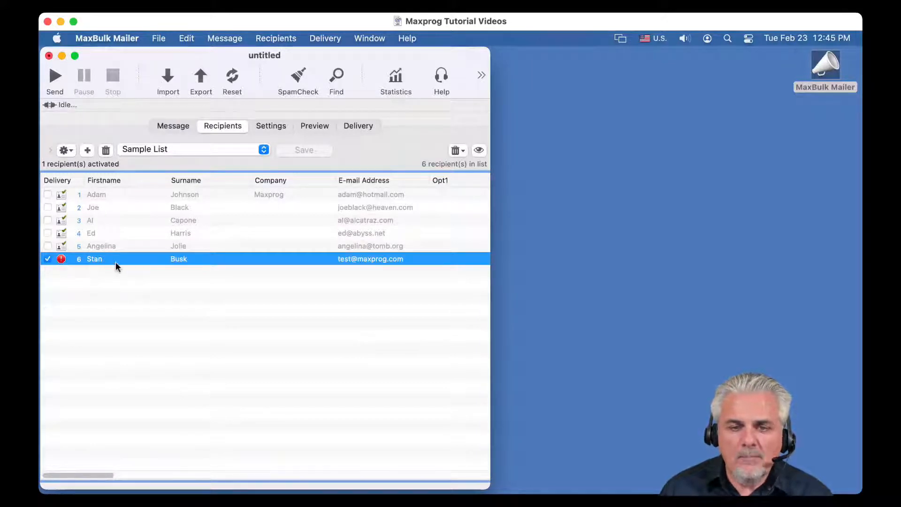
pyautogui.moveTo(278, 194)
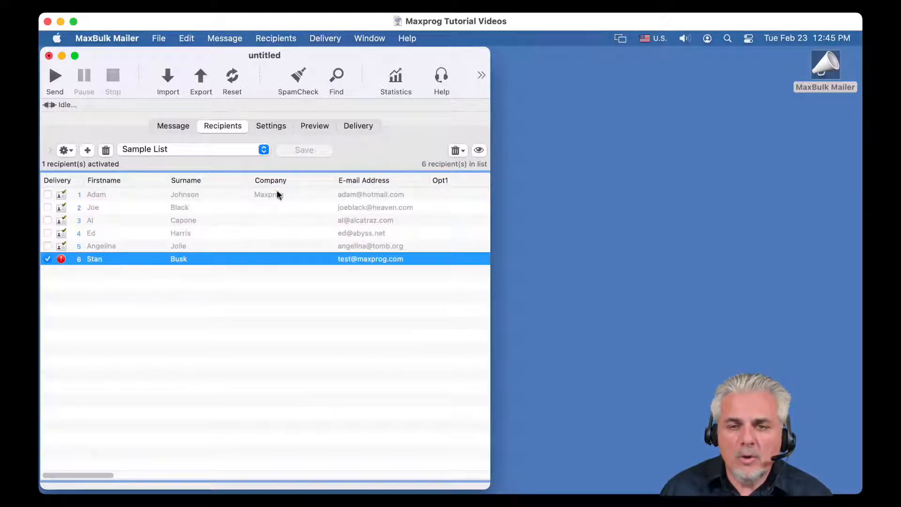
pyautogui.click(358, 126)
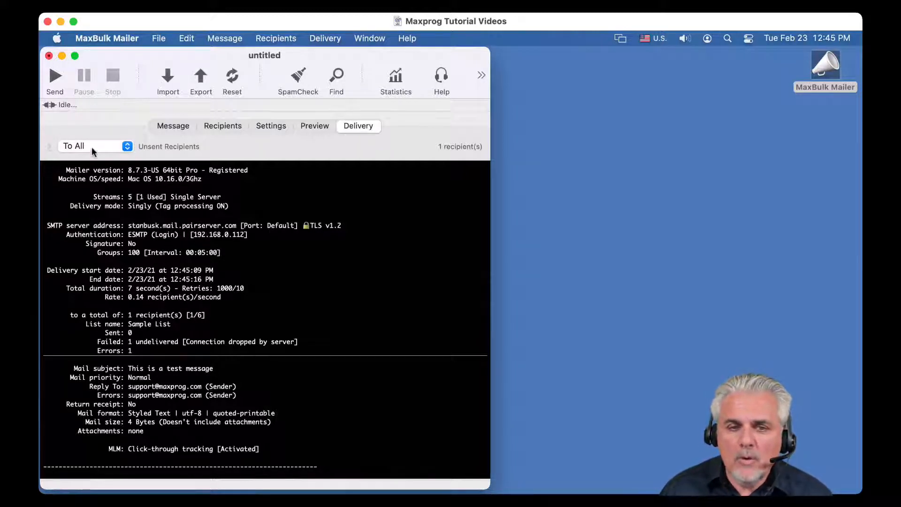
# Expand the delivery history list and scroll through the deliveries' connection logs
pyautogui.click(49, 150)
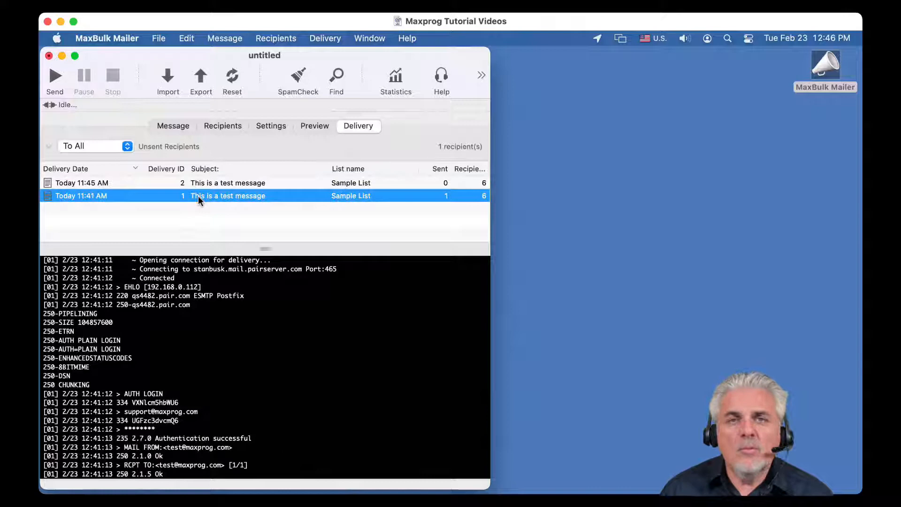
pyautogui.scroll(-3)
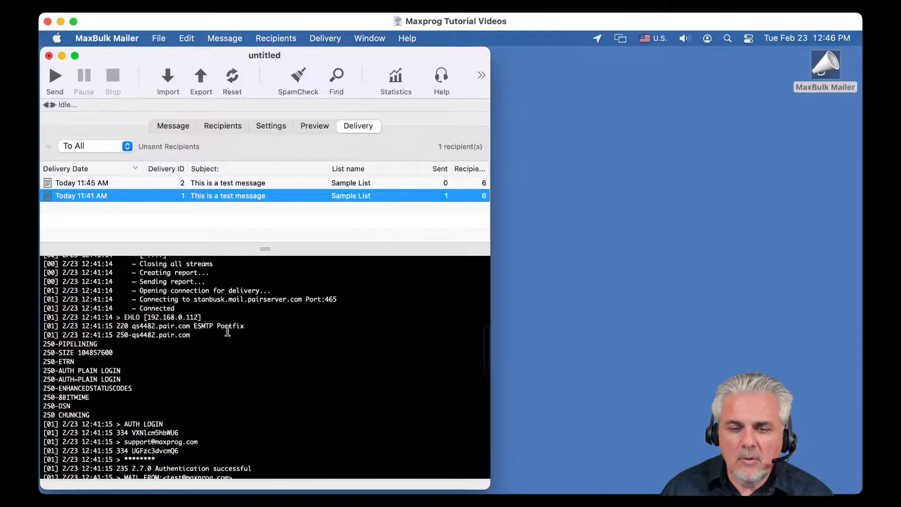
pyautogui.scroll(-3)
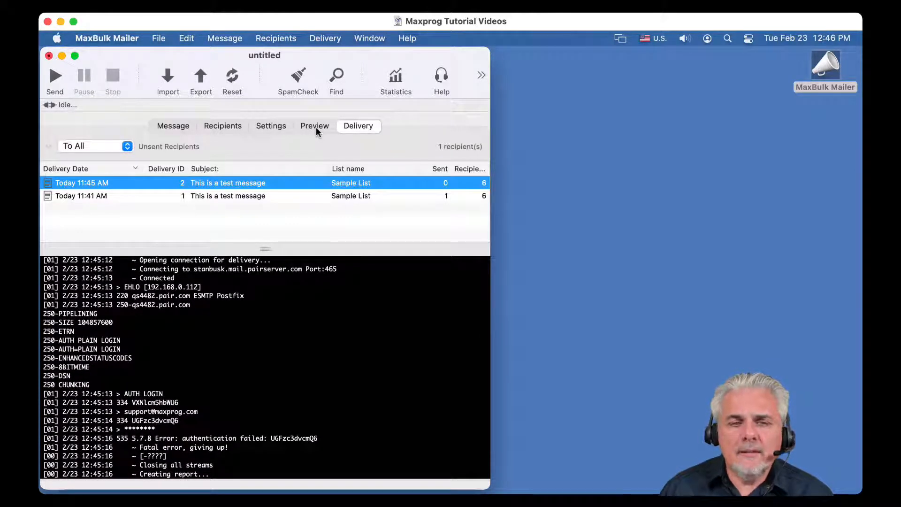
pyautogui.moveTo(288, 131)
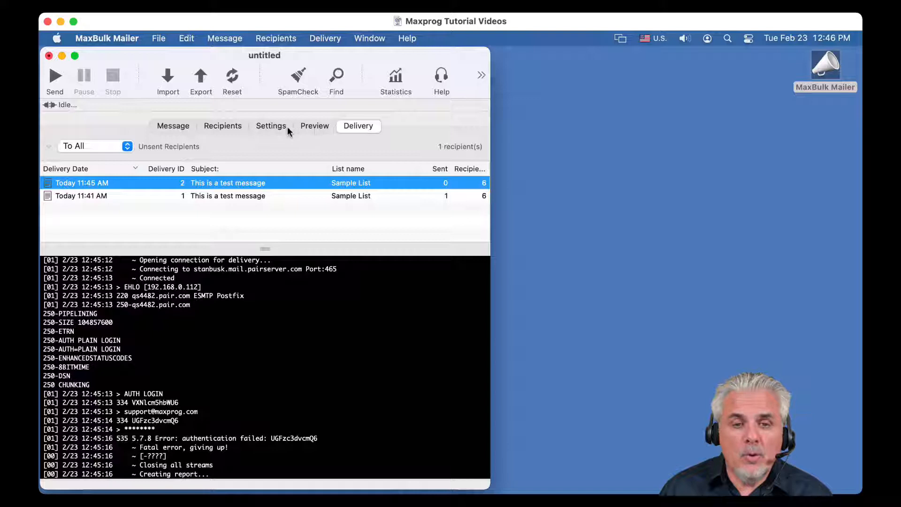
pyautogui.moveTo(420, 118)
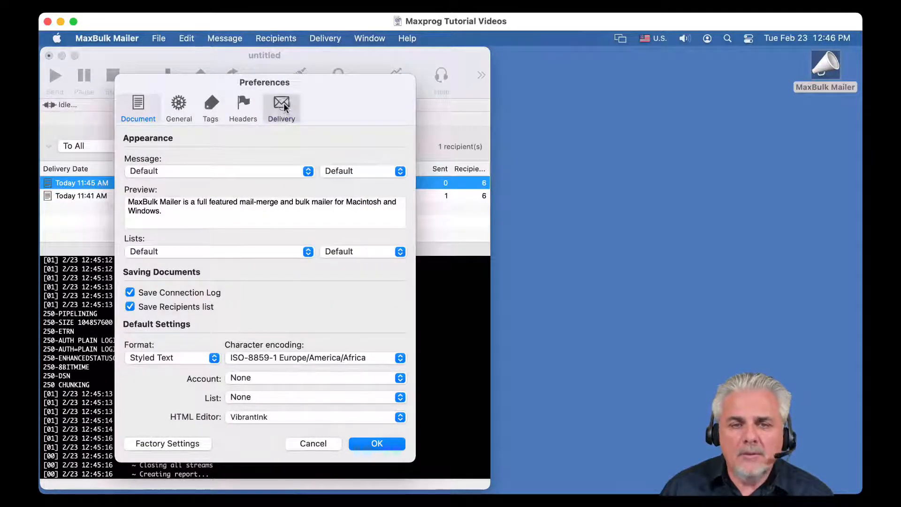
# Try the delivery-report e-mail options, pick 'To Sender', then cancel Preferences
pyautogui.click(281, 106)
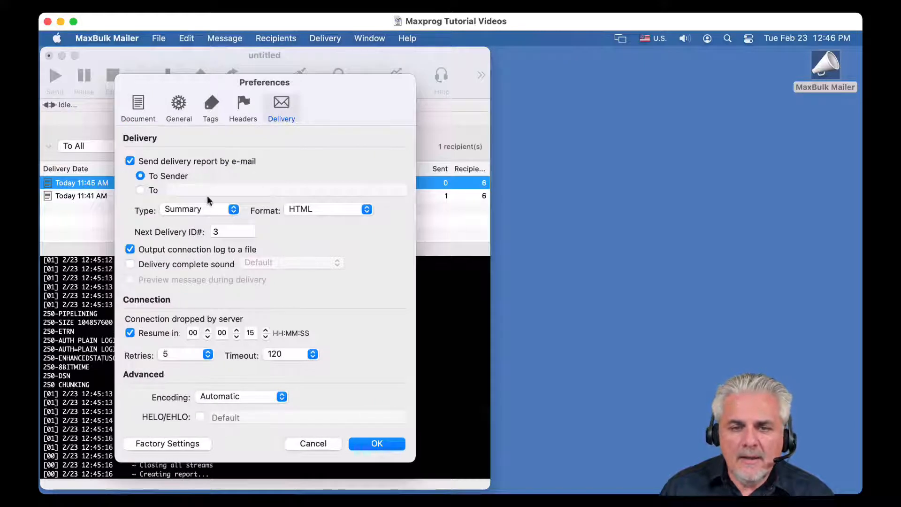
pyautogui.moveTo(156, 167)
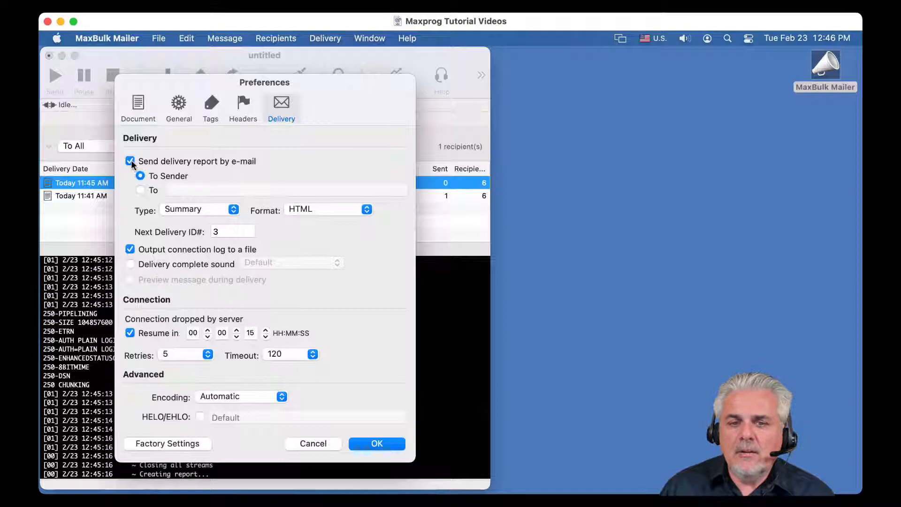
pyautogui.moveTo(145, 194)
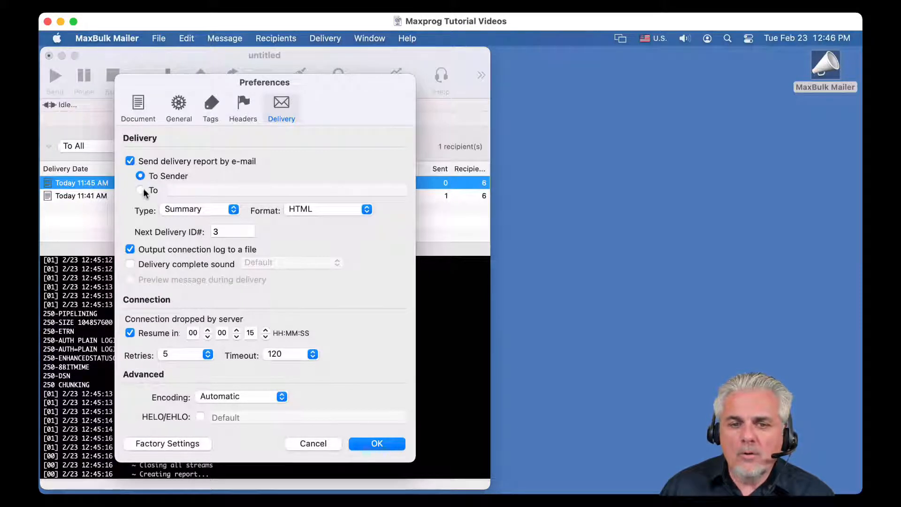
pyautogui.click(141, 190)
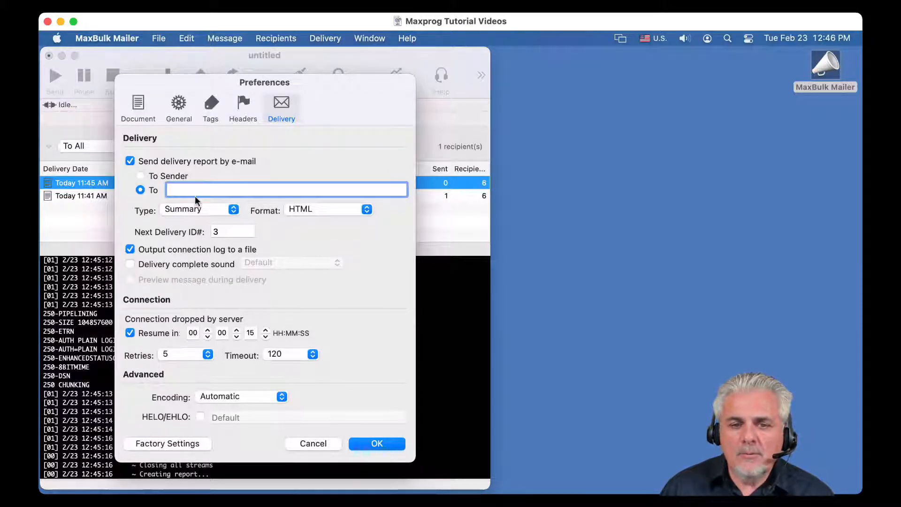
pyautogui.click(130, 161)
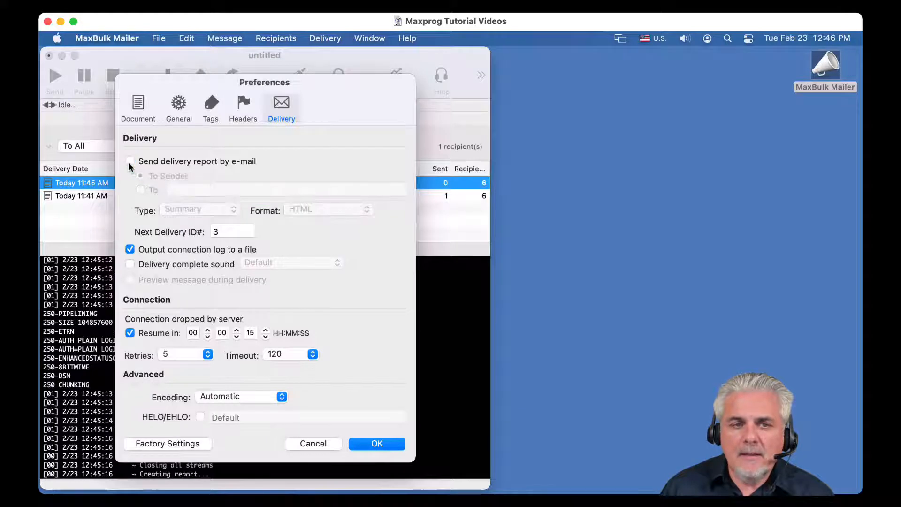
pyautogui.click(130, 161)
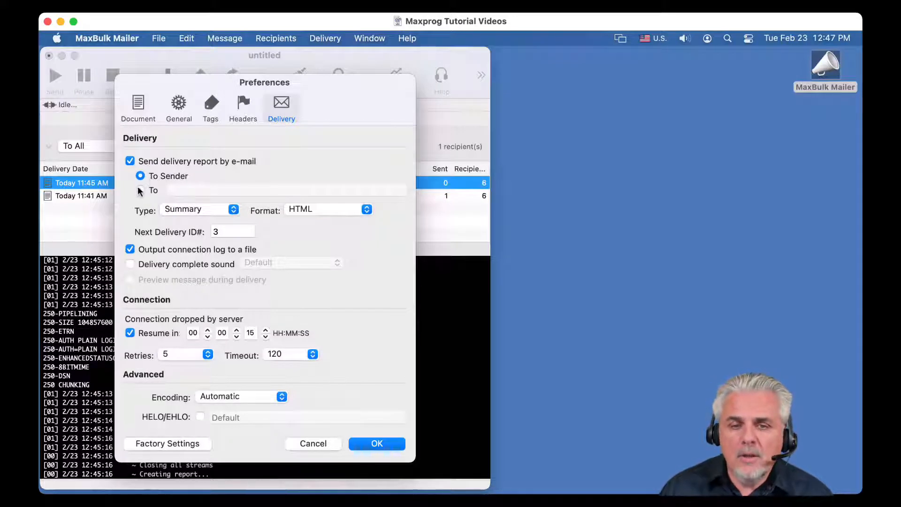
pyautogui.click(140, 190)
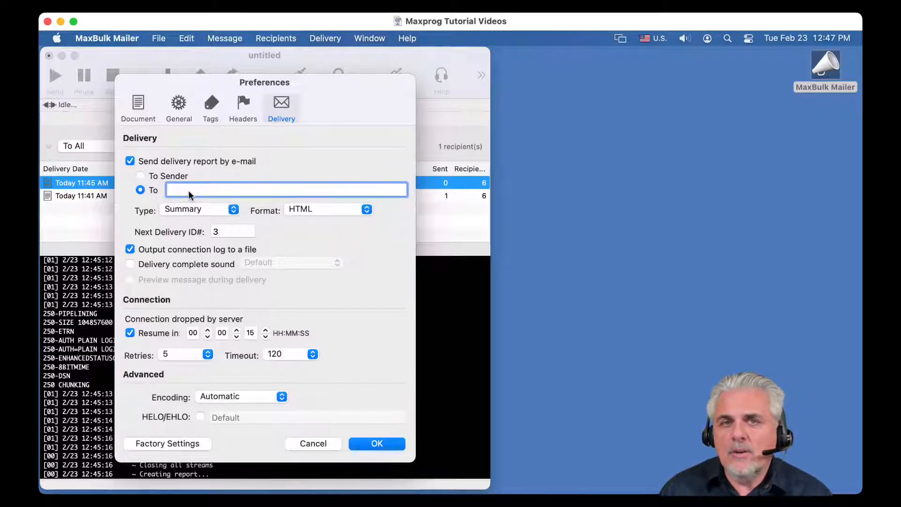
pyautogui.click(130, 161)
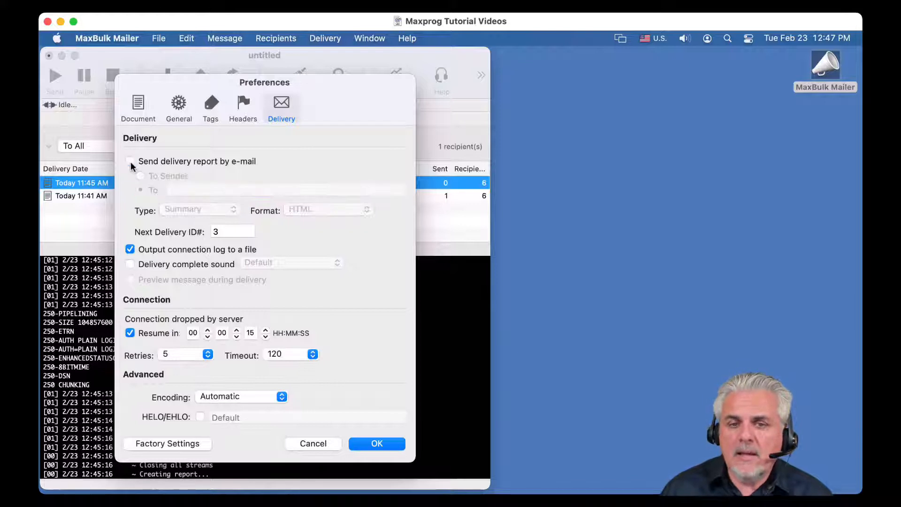
pyautogui.click(130, 161)
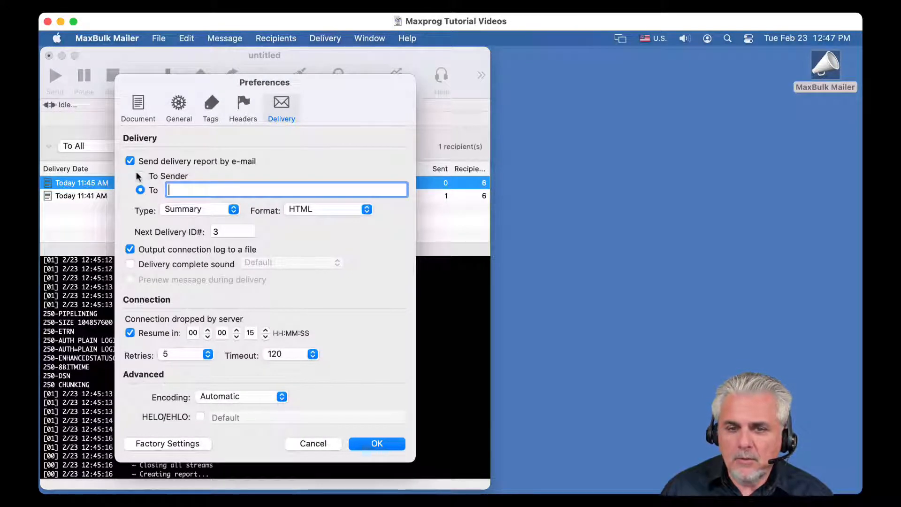
pyautogui.click(141, 176)
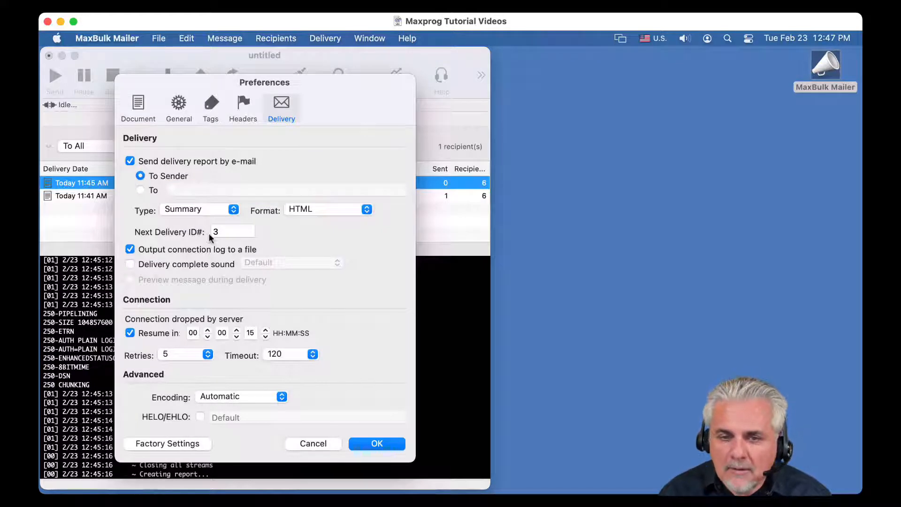
pyautogui.moveTo(184, 172)
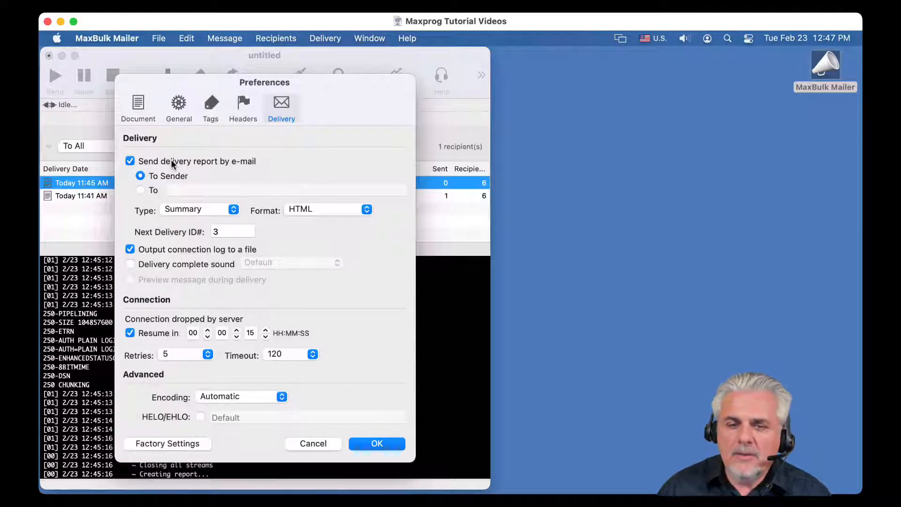
pyautogui.moveTo(313, 443)
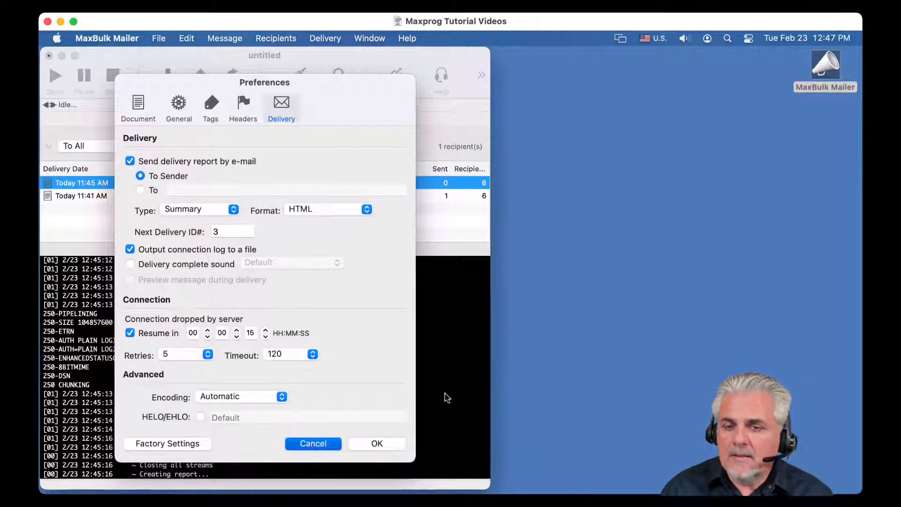
pyautogui.click(377, 443)
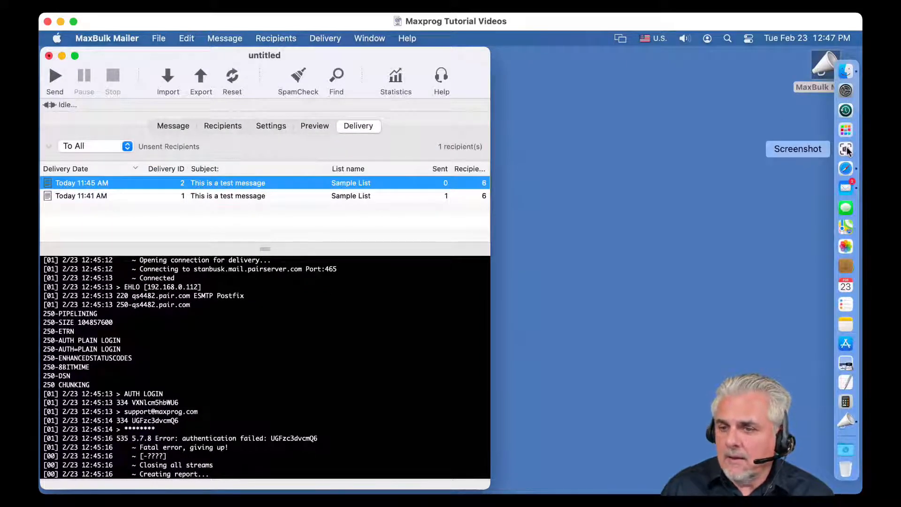
# Switch to Apple Mail and open the 'This is a test message' email
pyautogui.click(845, 187)
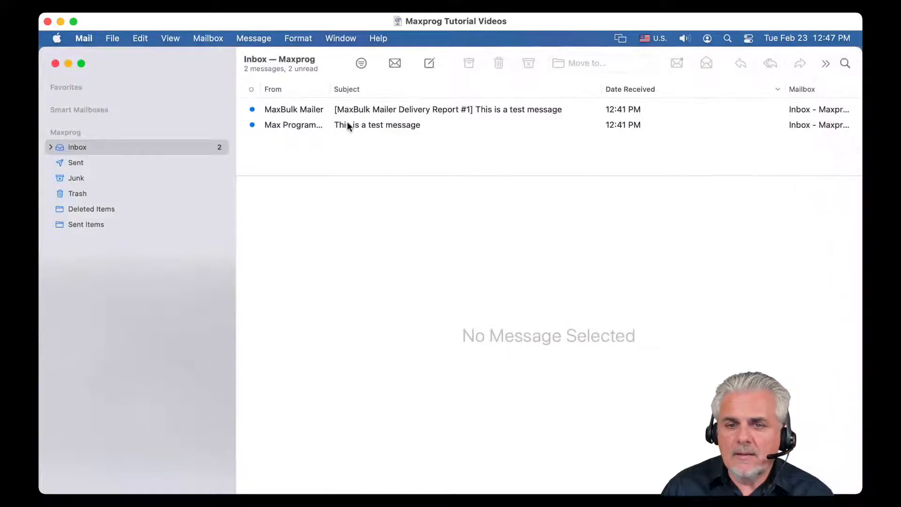
pyautogui.click(376, 125)
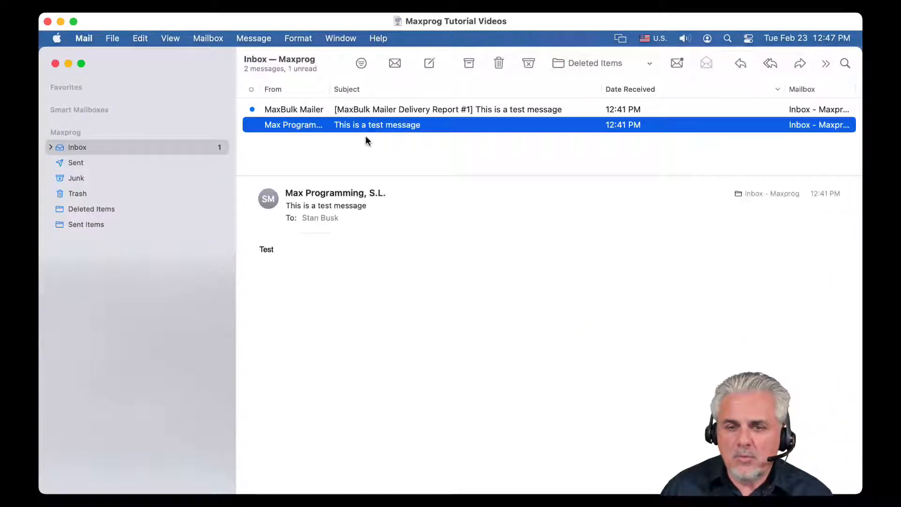
pyautogui.moveTo(316, 205)
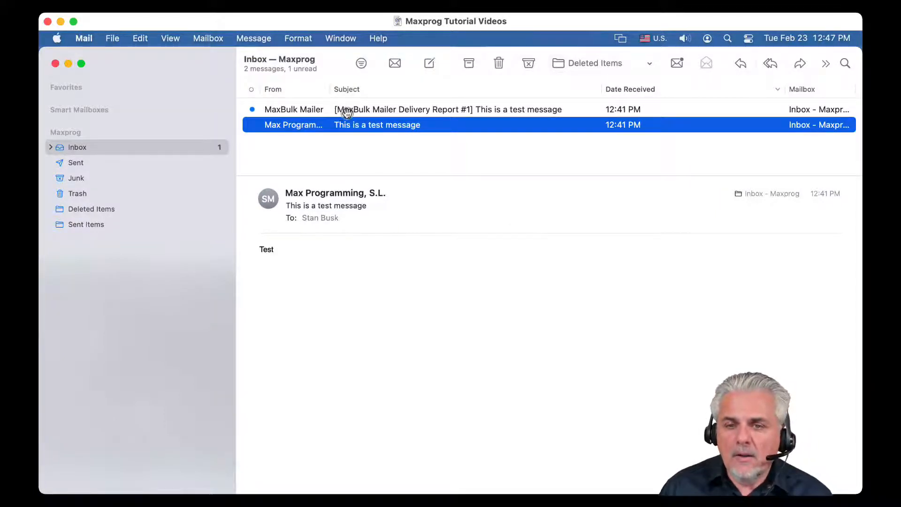
# Open '[MaxBulk Mailer Delivery Report #1]', scroll through the report, then back to the top
pyautogui.click(448, 110)
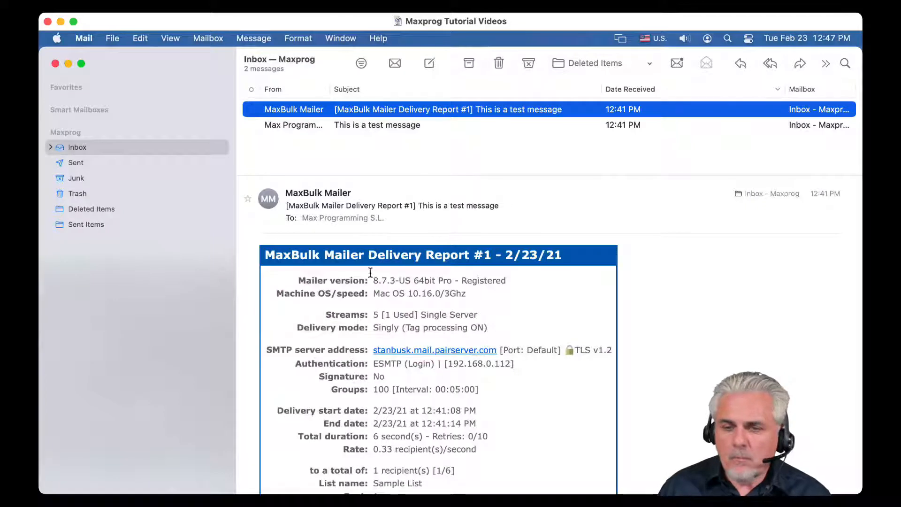
pyautogui.moveTo(350, 261)
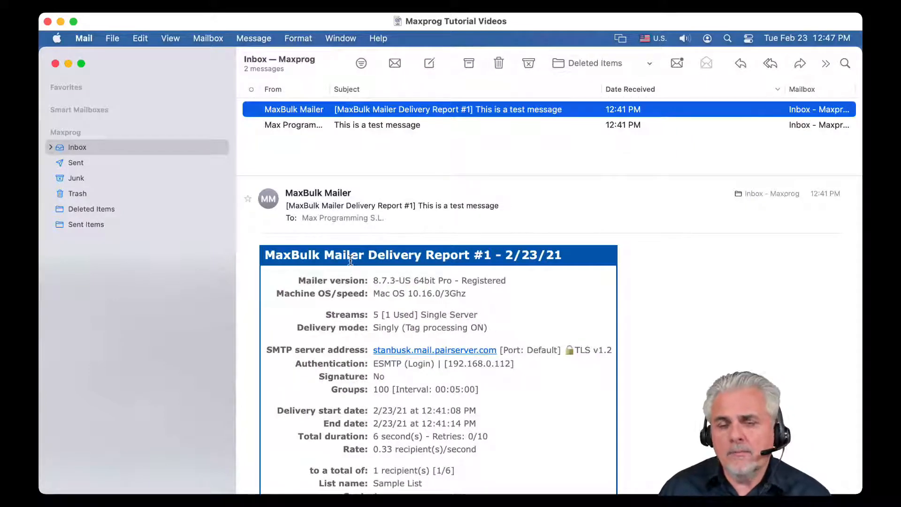
pyautogui.moveTo(368, 258)
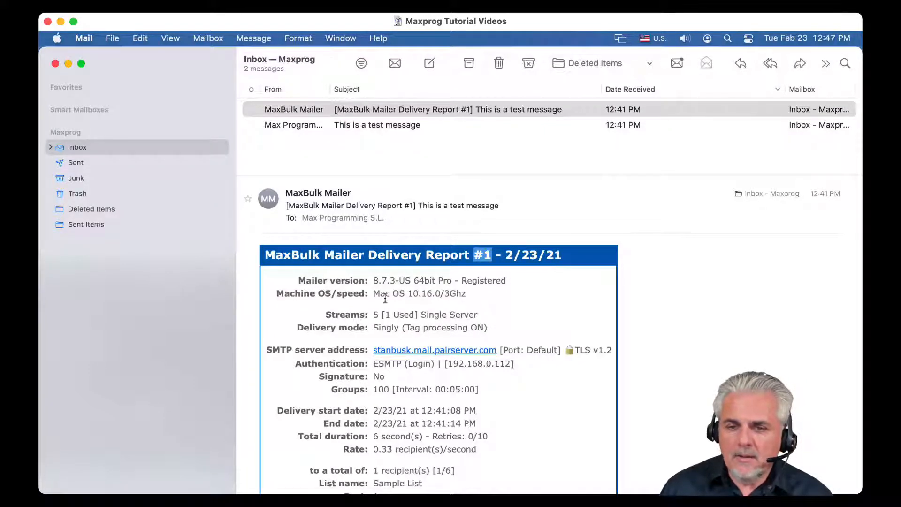
pyautogui.scroll(-3)
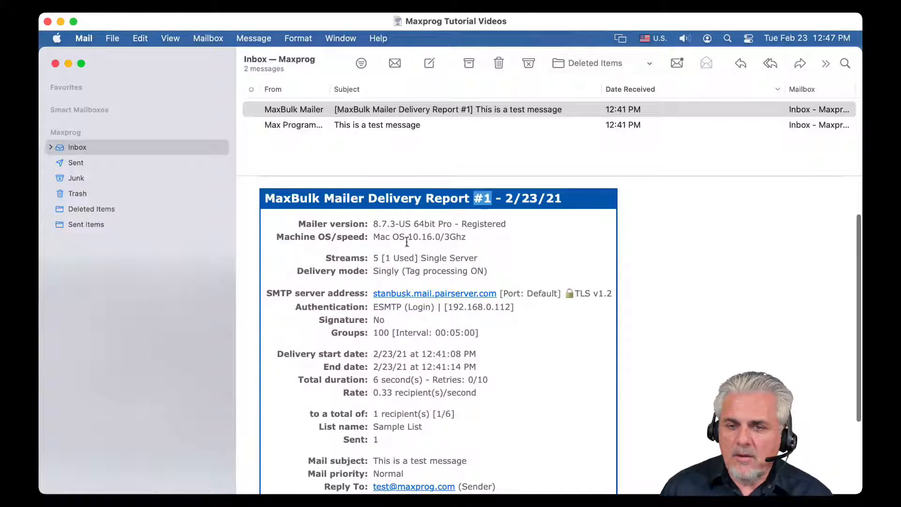
pyautogui.moveTo(385, 267)
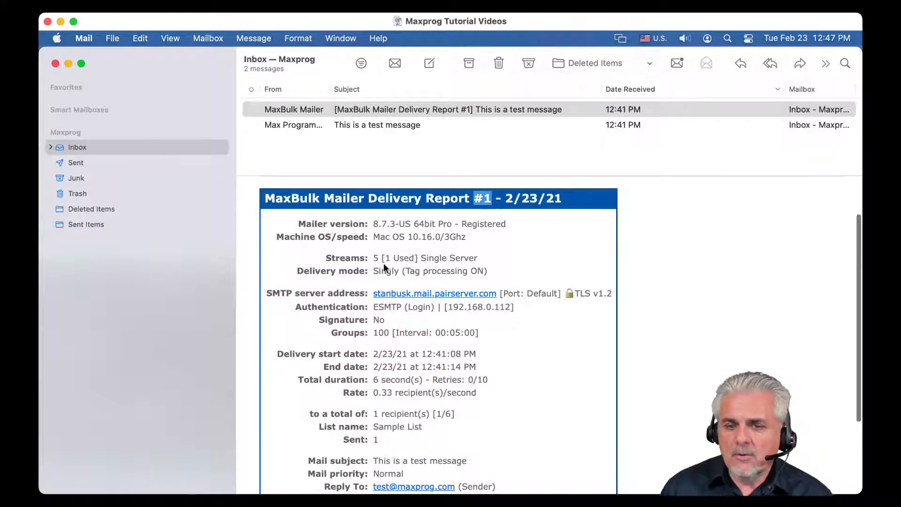
pyautogui.scroll(-3)
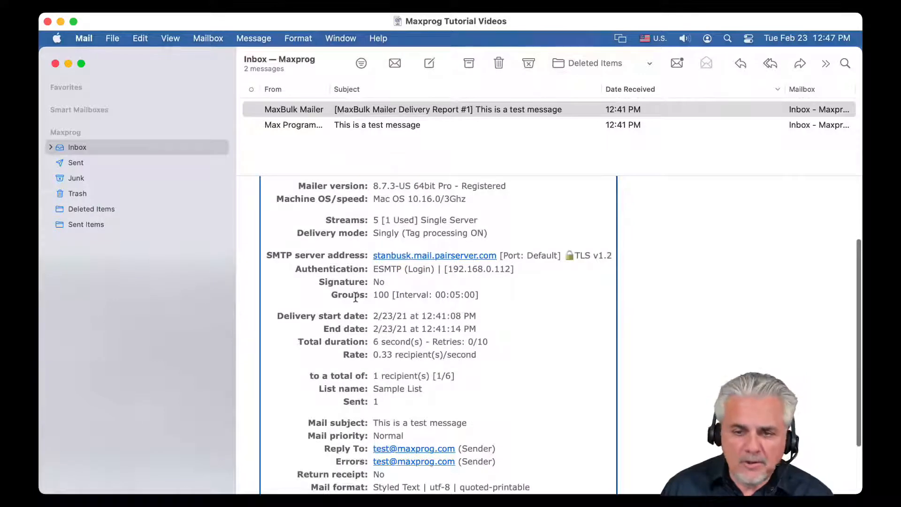
pyautogui.scroll(-3)
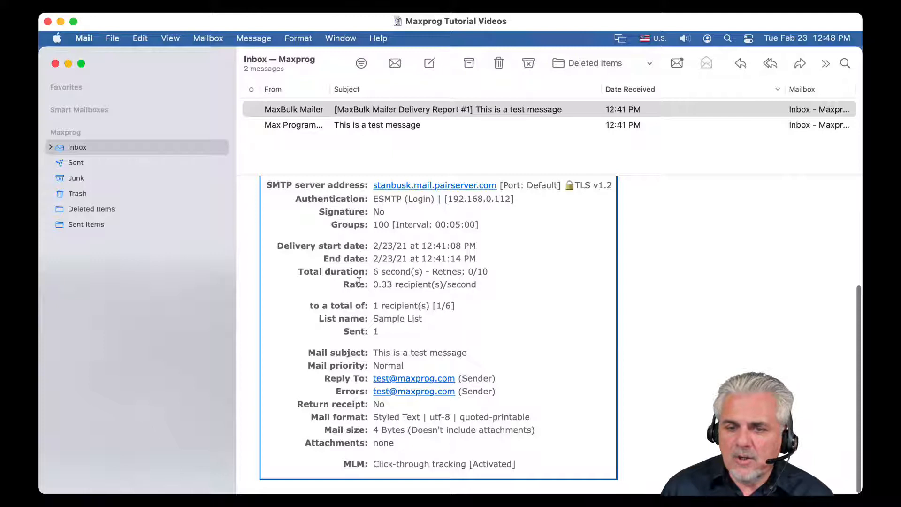
pyautogui.moveTo(359, 296)
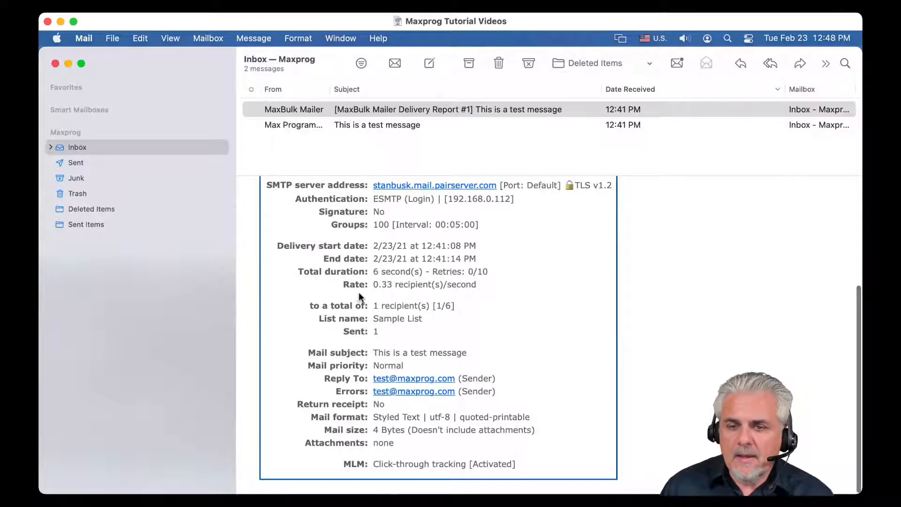
pyautogui.moveTo(391, 301)
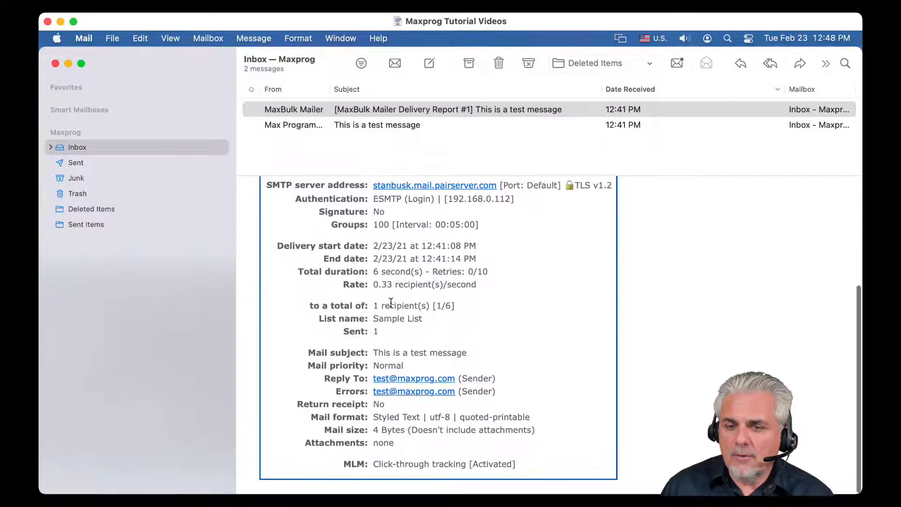
pyautogui.moveTo(389, 345)
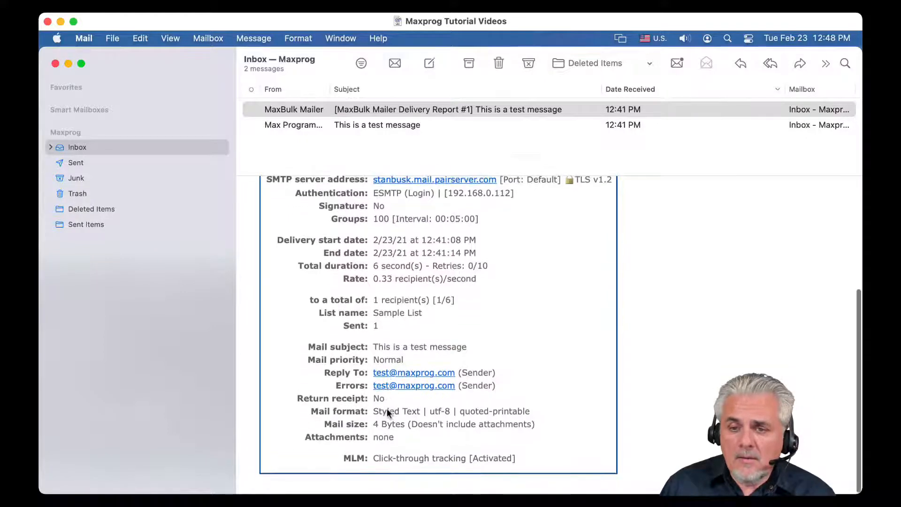
pyautogui.scroll(3)
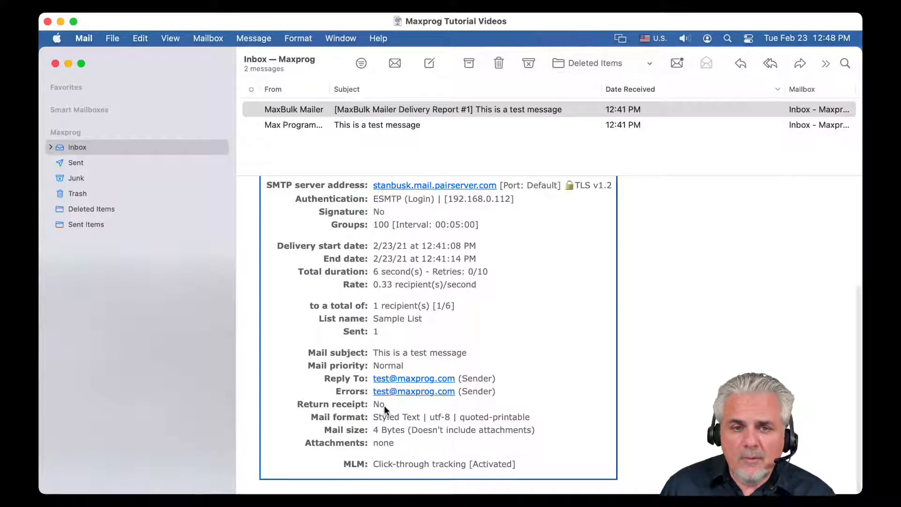
pyautogui.scroll(3)
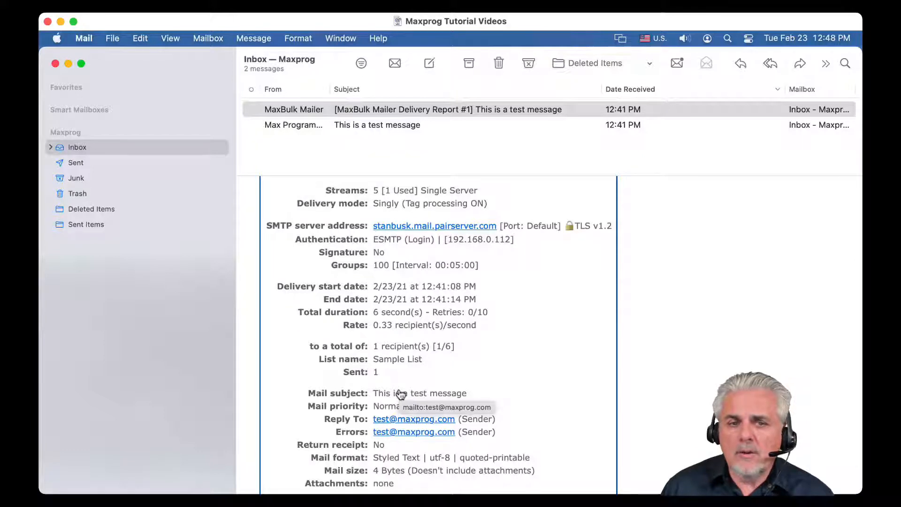
pyautogui.scroll(3)
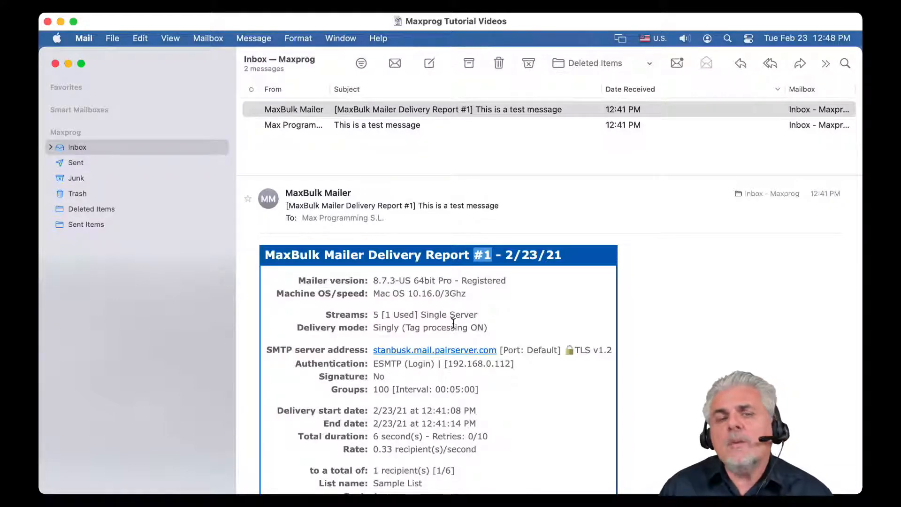
pyautogui.moveTo(479, 353)
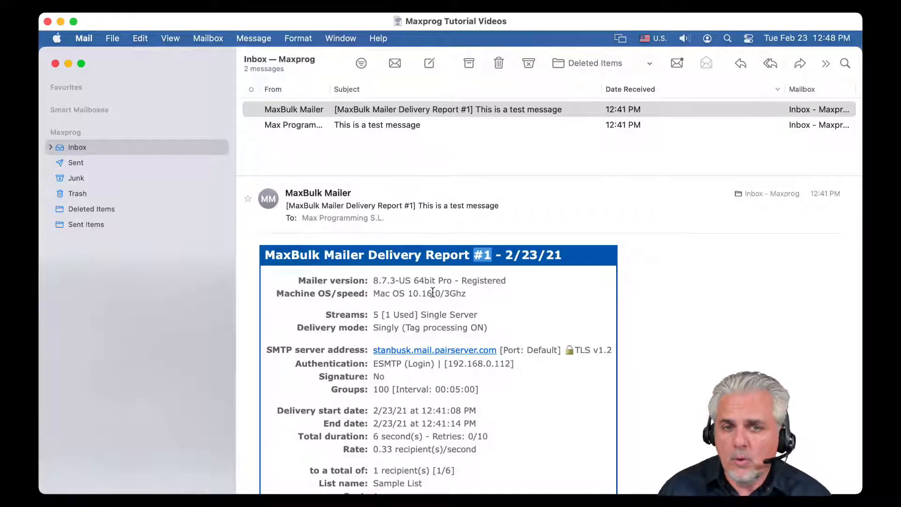
pyautogui.moveTo(416, 250)
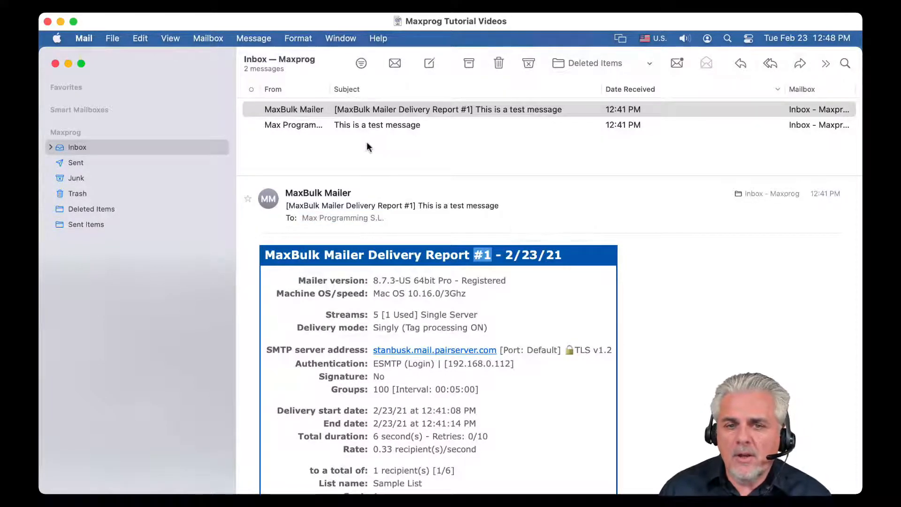
pyautogui.moveTo(380, 148)
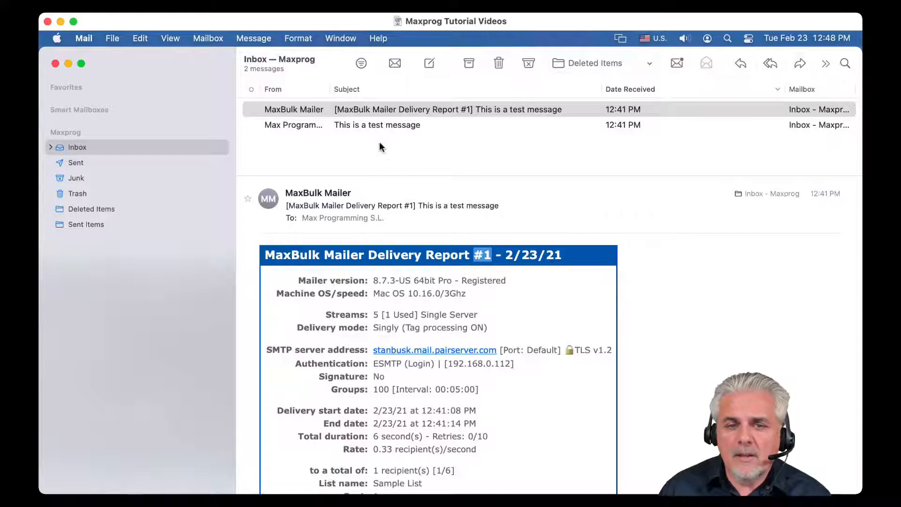
pyautogui.moveTo(368, 140)
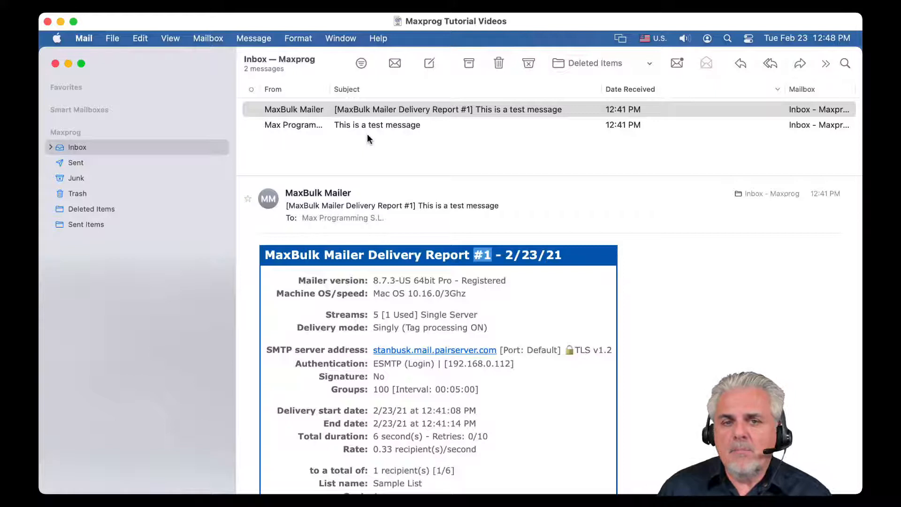
pyautogui.moveTo(352, 139)
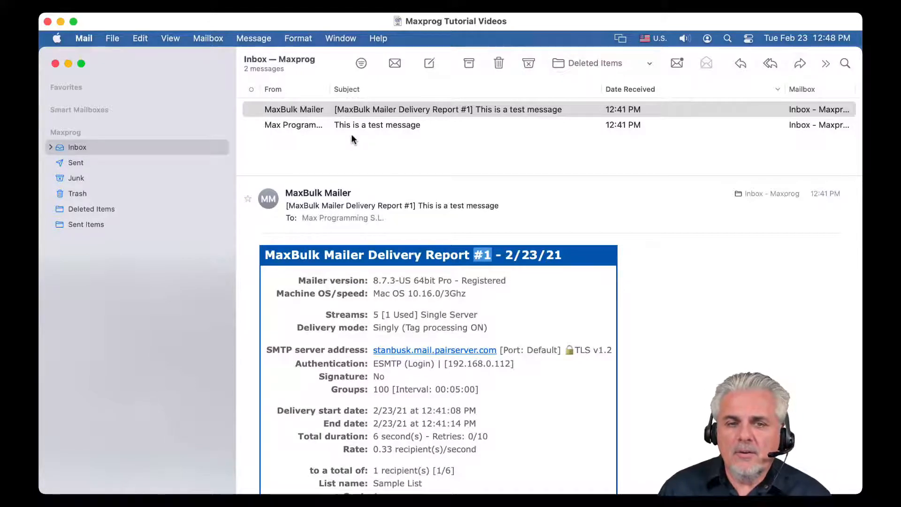
pyautogui.moveTo(351, 149)
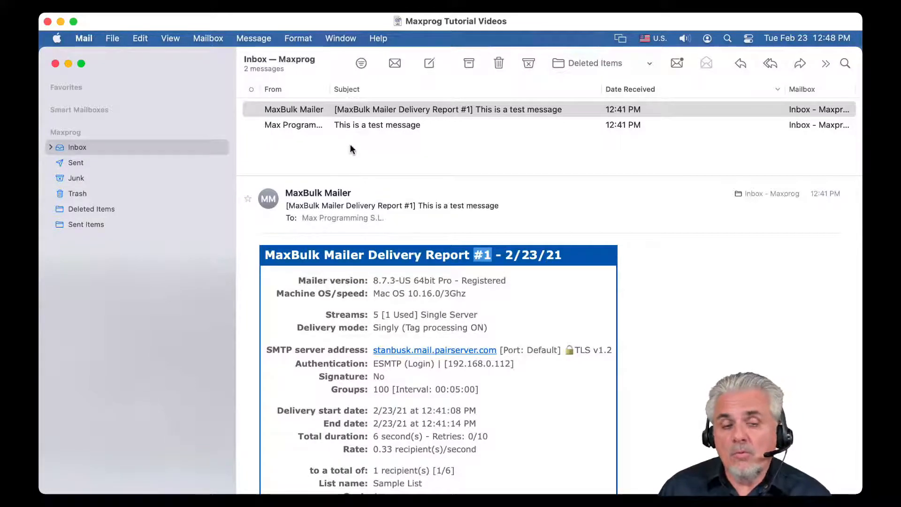